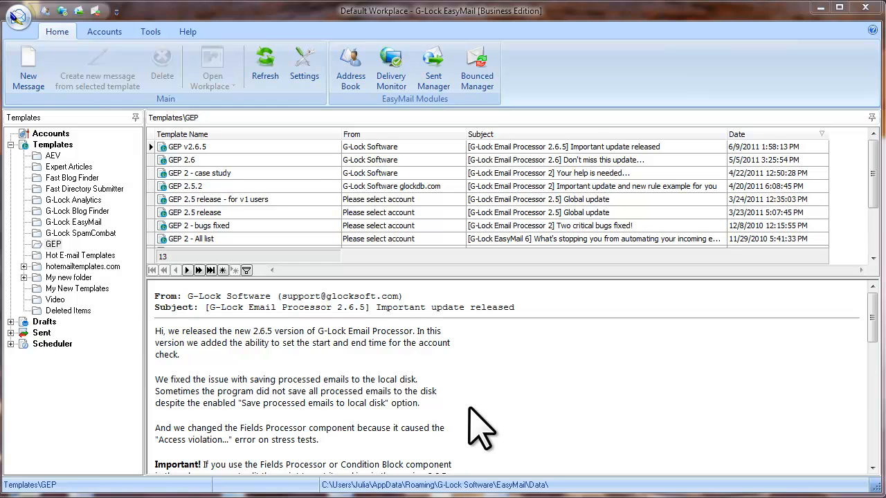
pyautogui.moveTo(441, 402)
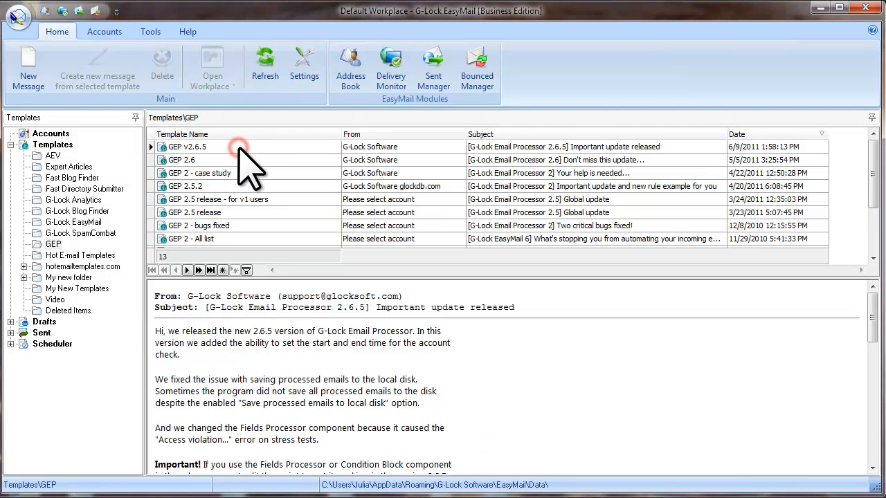
# - Build a message from the GEP v2.6.5 template for My Subscribers and send it manually
pyautogui.click(187, 146)
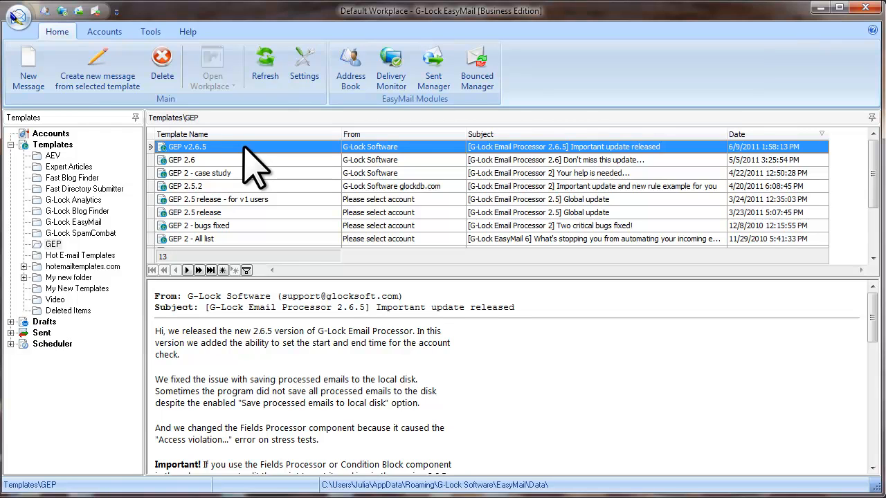
pyautogui.moveTo(250, 166)
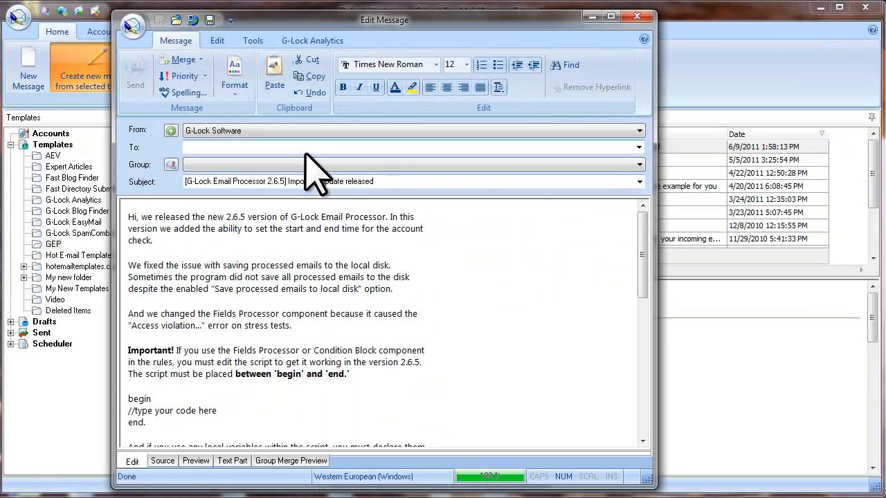
pyautogui.click(638, 165)
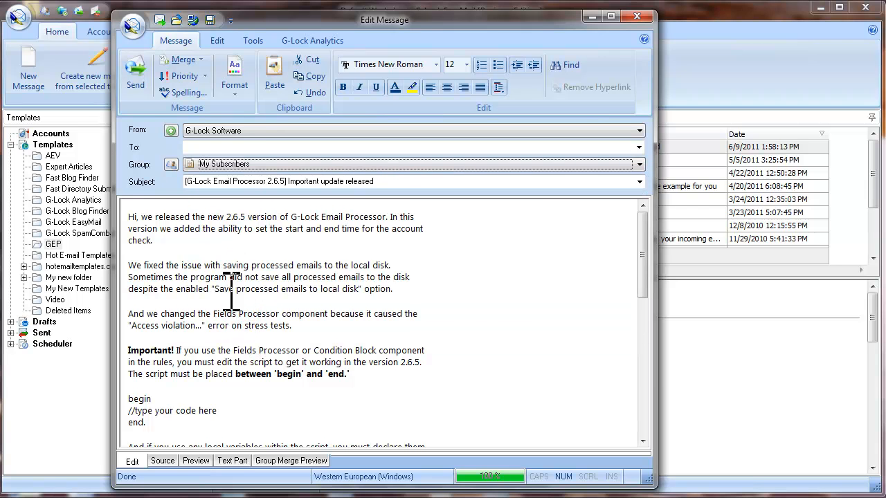
pyautogui.click(135, 73)
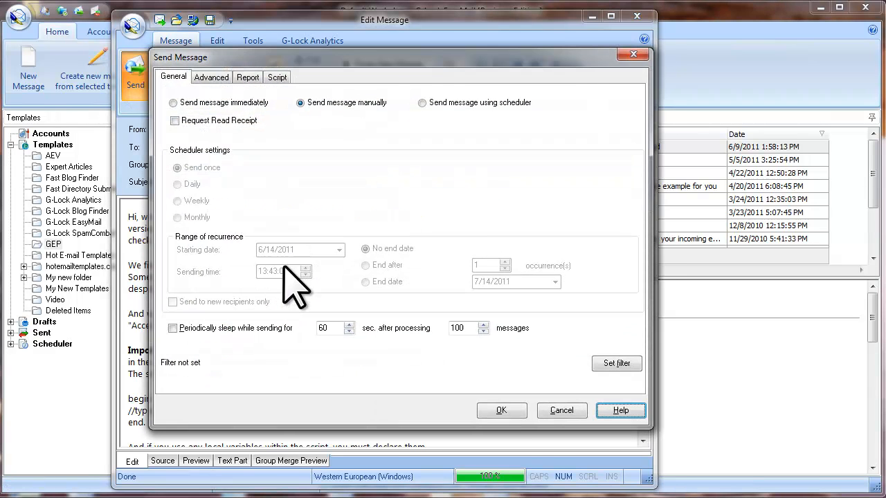
pyautogui.click(561, 411)
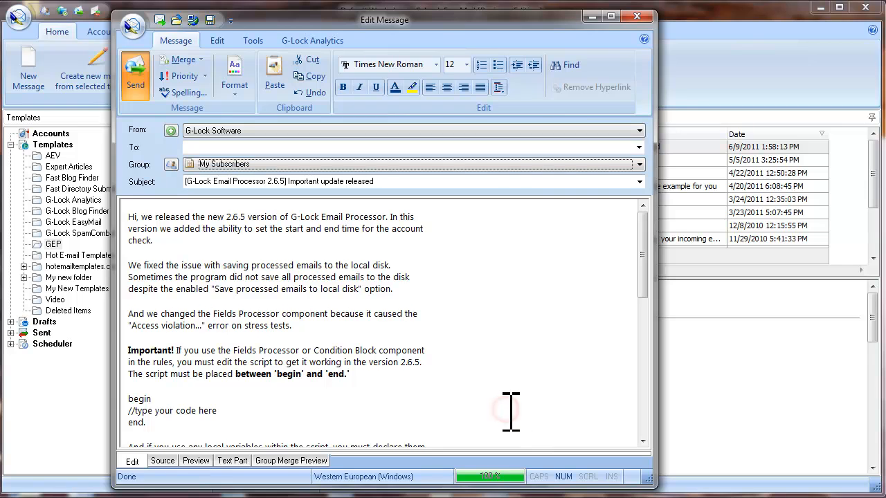
pyautogui.click(636, 16)
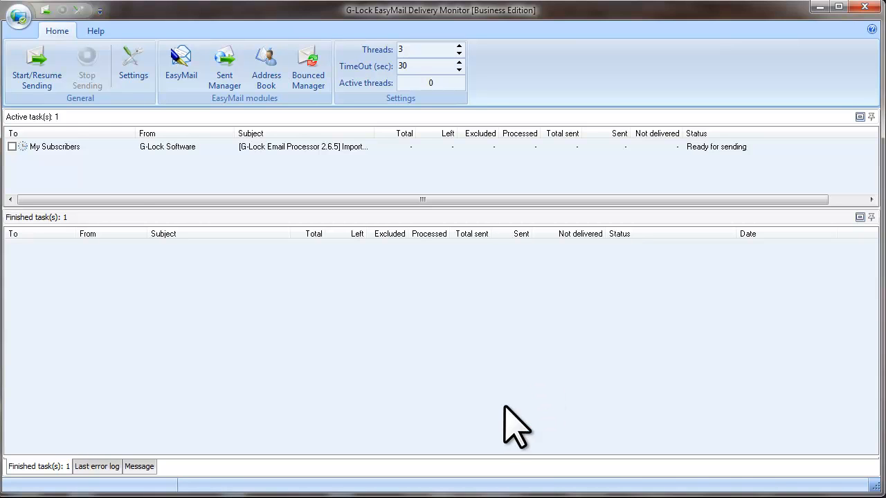
# - Send the My Subscribers task (9 sent, 4 undelivered), then requeue and resend it
pyautogui.click(13, 146)
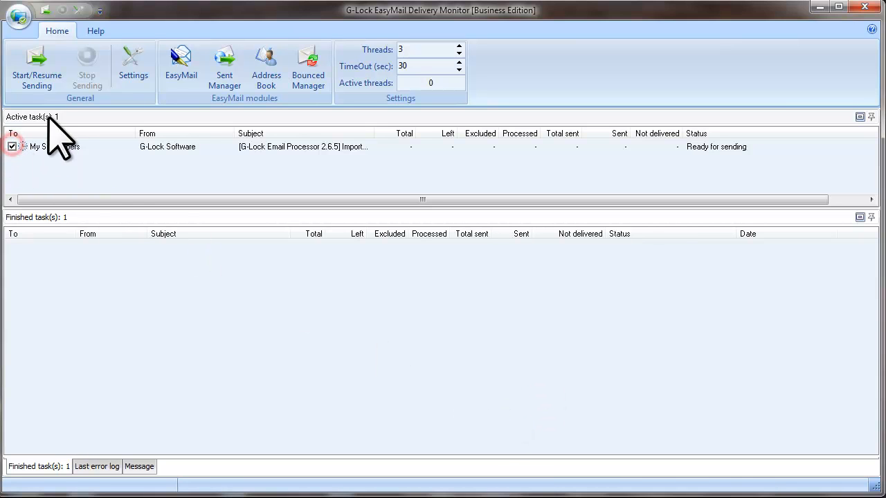
pyautogui.click(37, 66)
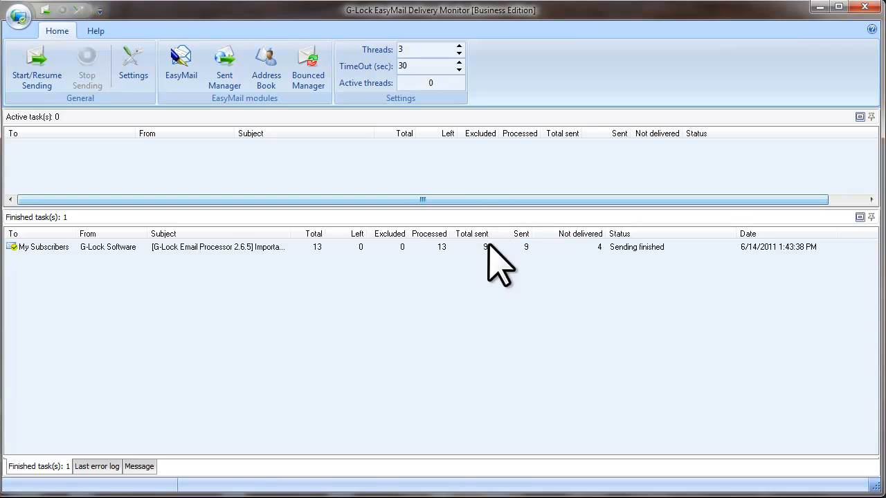
pyautogui.moveTo(568, 259)
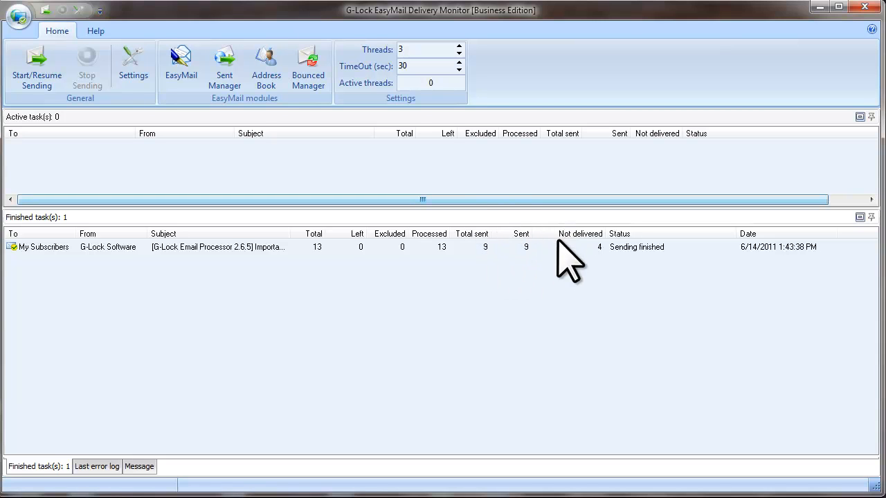
pyautogui.moveTo(596, 277)
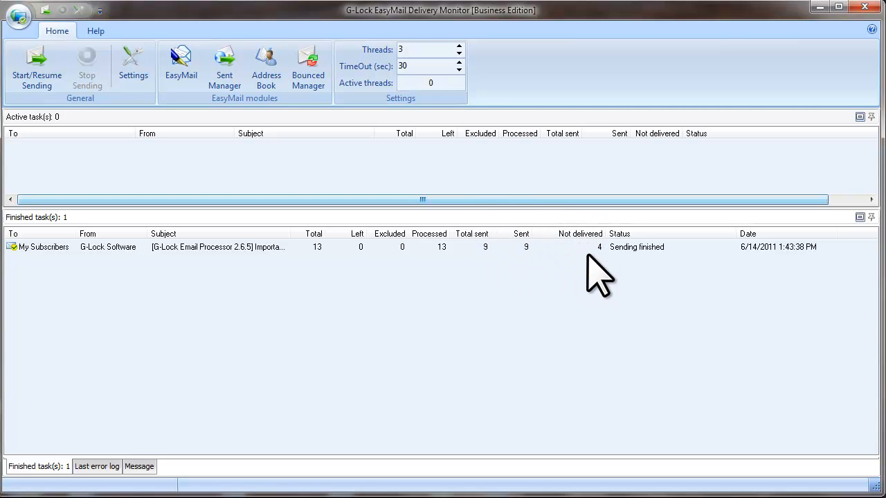
pyautogui.moveTo(584, 290)
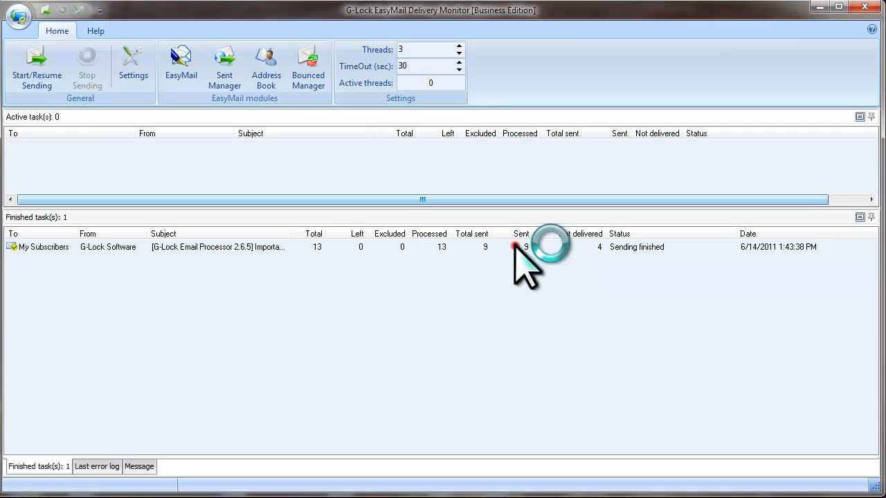
pyautogui.click(277, 247)
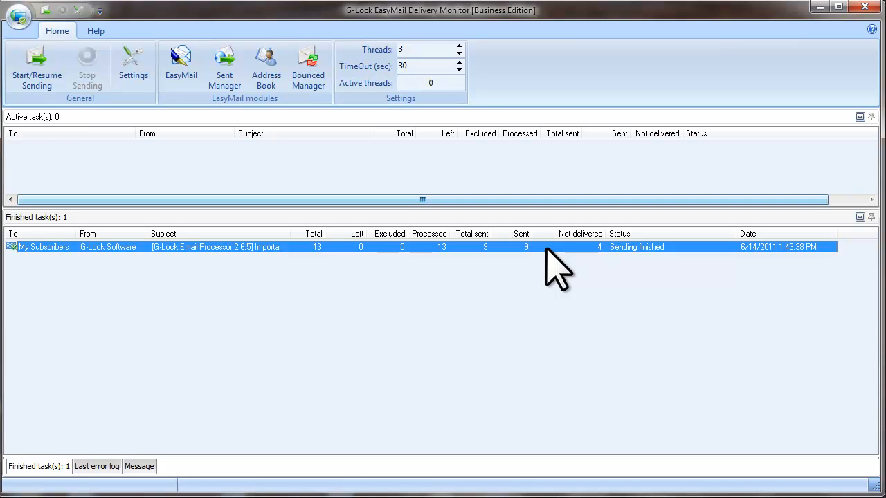
pyautogui.moveTo(546, 266)
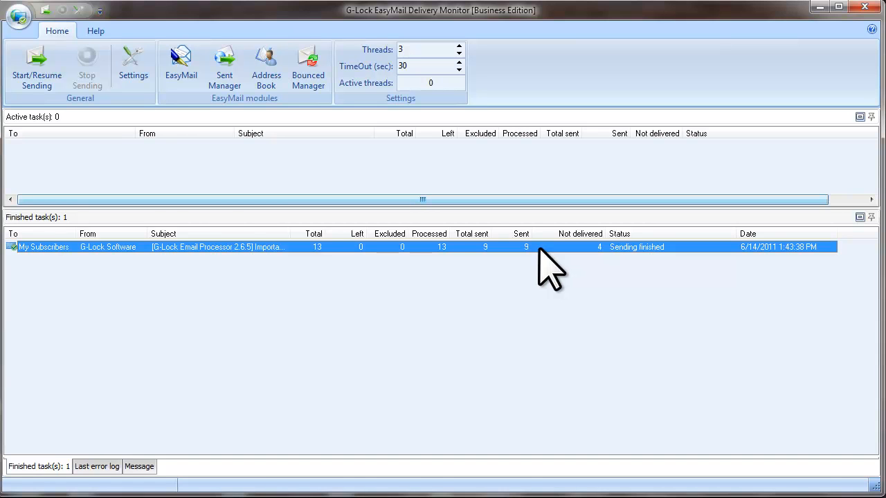
pyautogui.moveTo(150, 273)
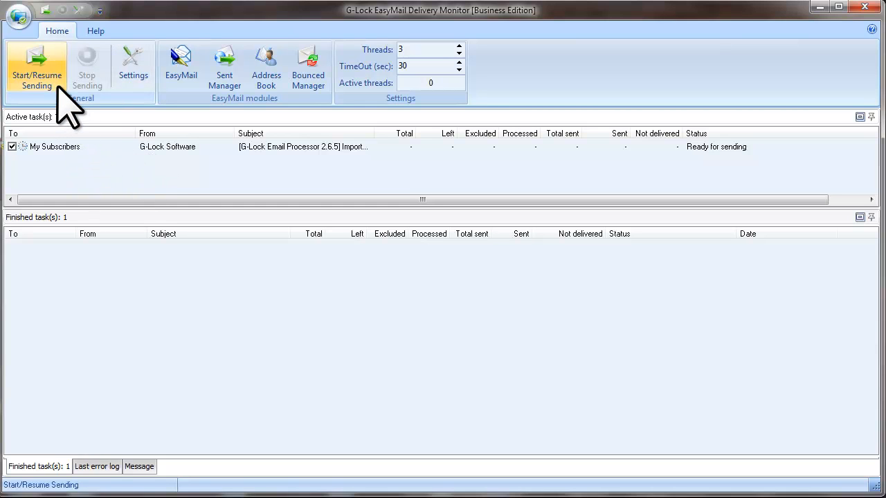
pyautogui.click(37, 66)
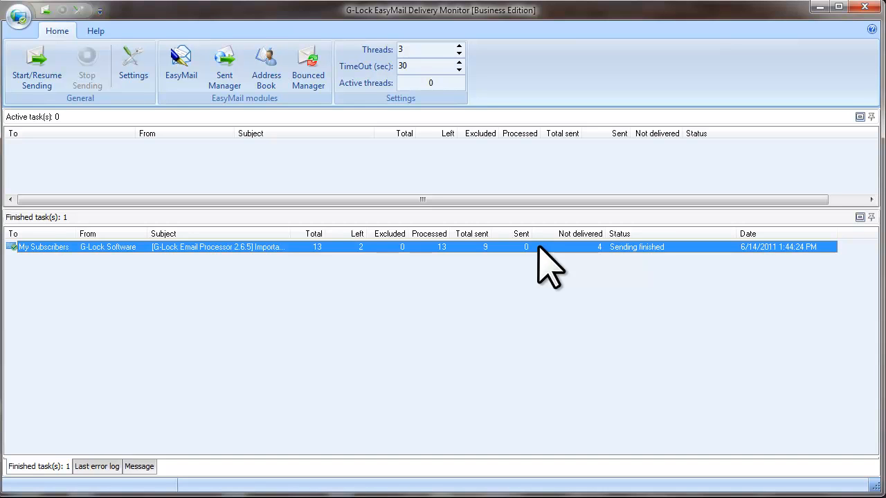
pyautogui.moveTo(412, 274)
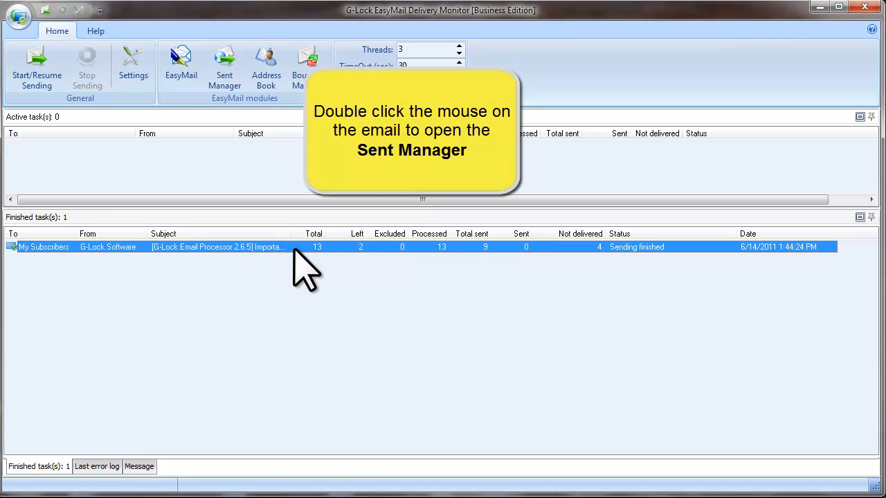
# - Open the My Subscribers sent log and view a delivered recipient's session transcript
pyautogui.doubleClick(319, 247)
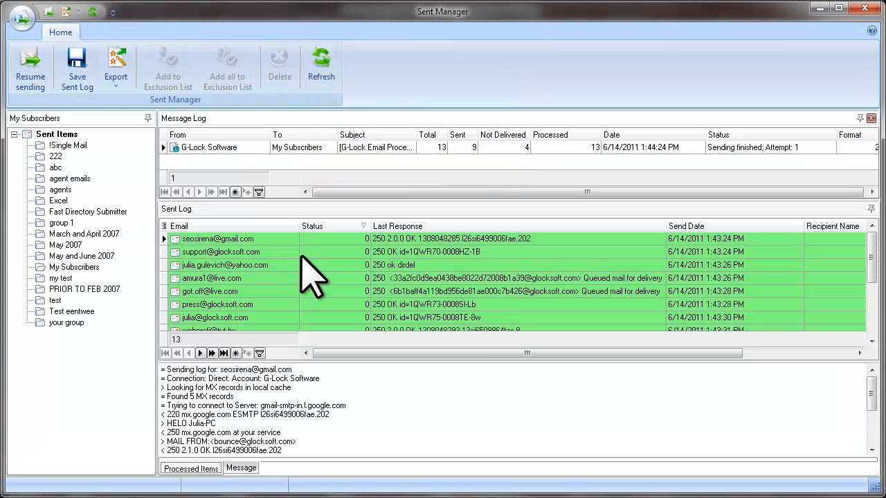
pyautogui.moveTo(132, 263)
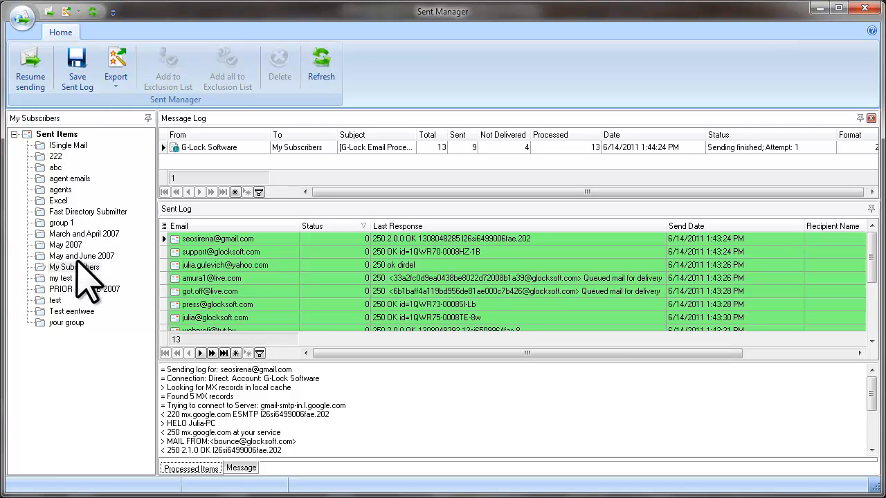
pyautogui.moveTo(132, 305)
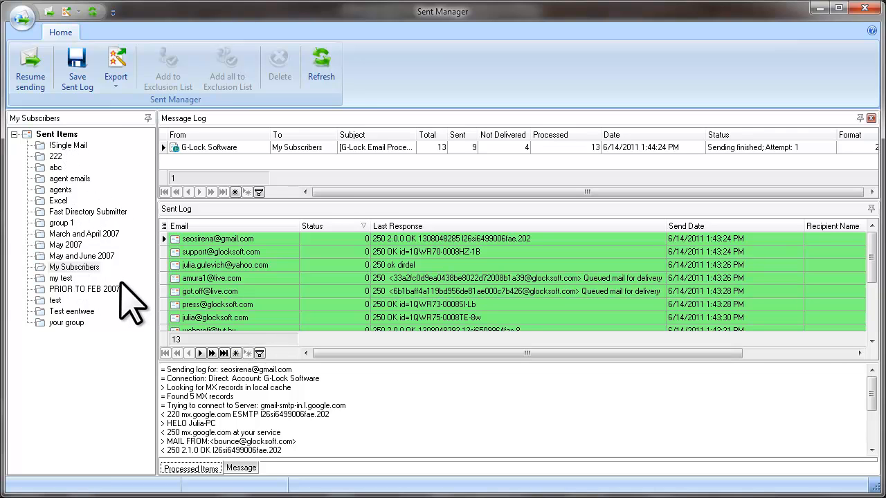
pyautogui.moveTo(139, 305)
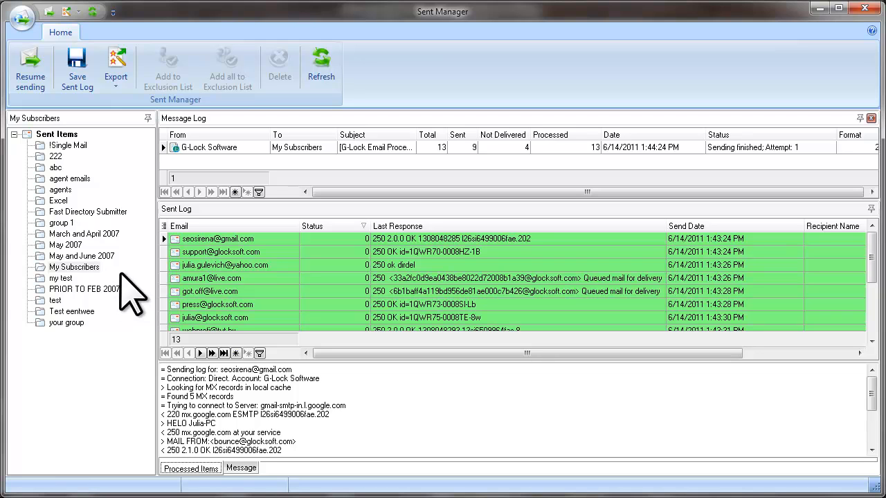
pyautogui.click(74, 267)
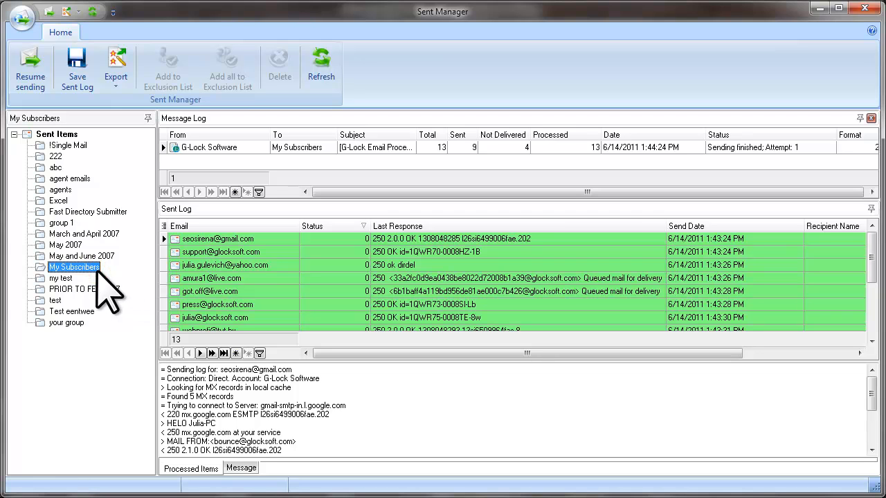
pyautogui.moveTo(426, 191)
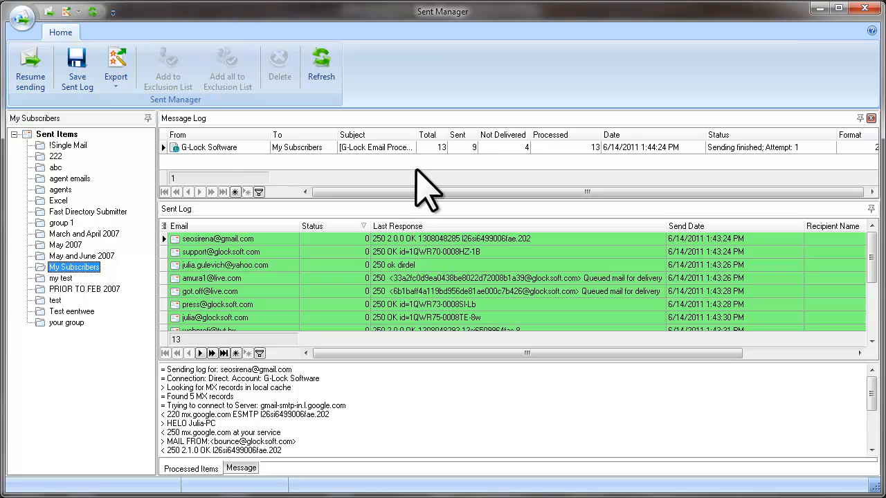
pyautogui.moveTo(232, 170)
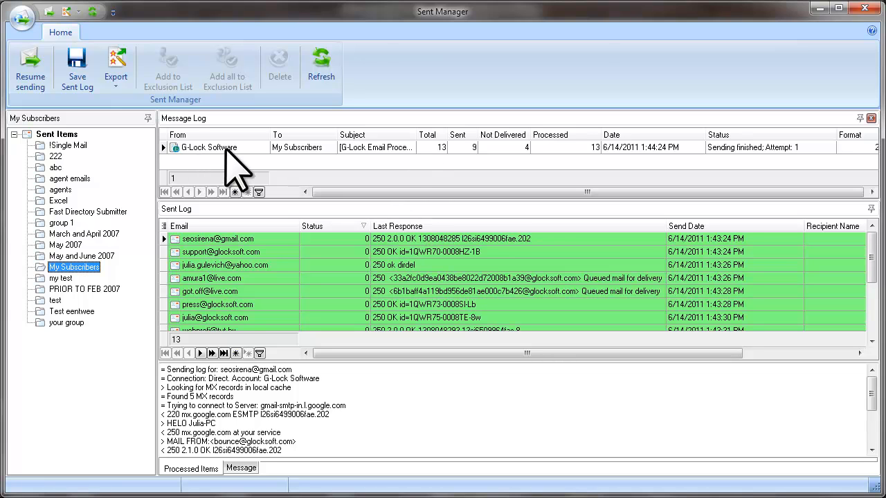
pyautogui.click(218, 147)
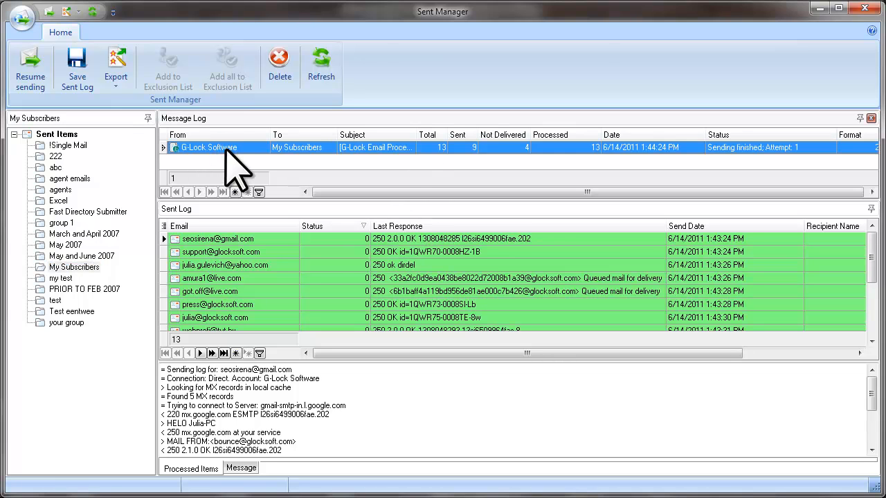
pyautogui.moveTo(331, 297)
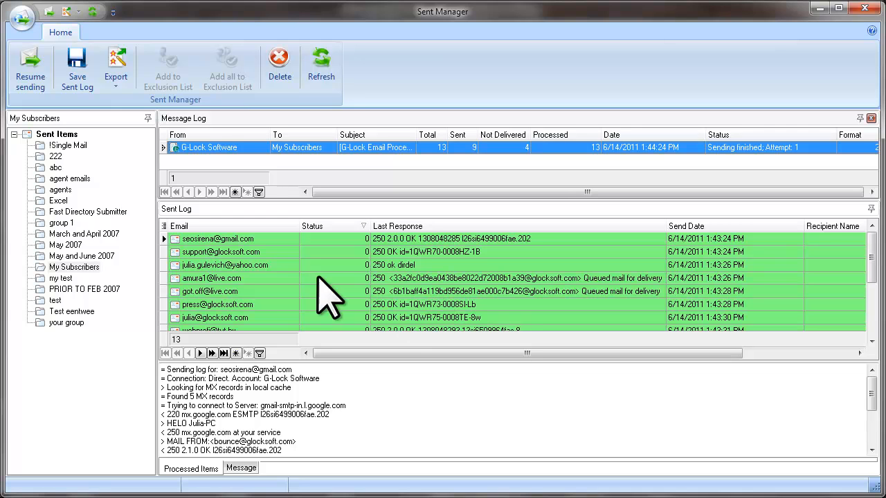
pyautogui.moveTo(201, 235)
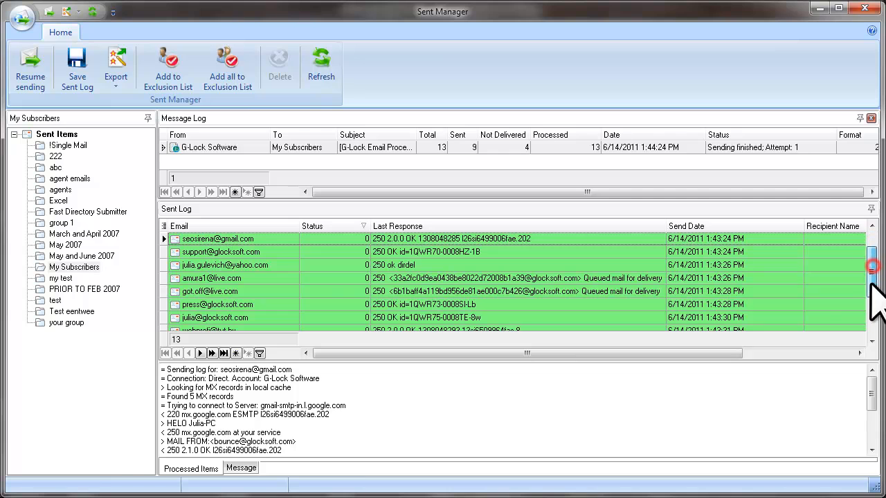
pyautogui.scroll(-3)
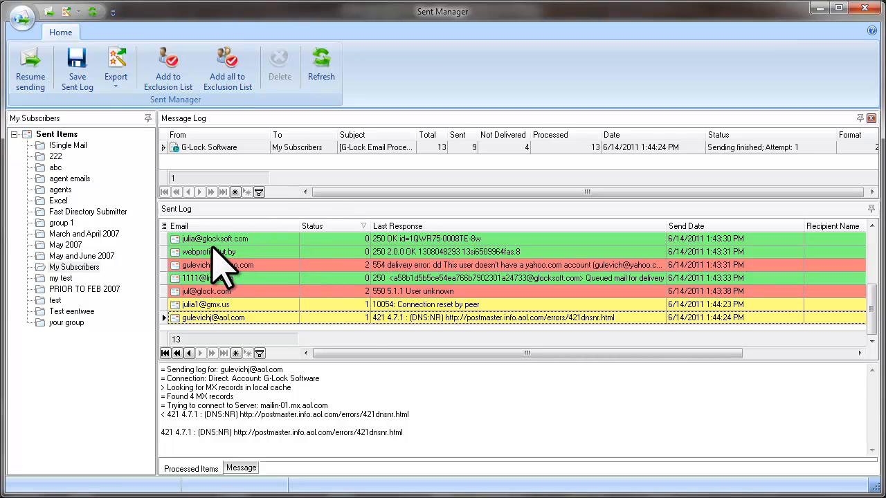
pyautogui.moveTo(322, 253)
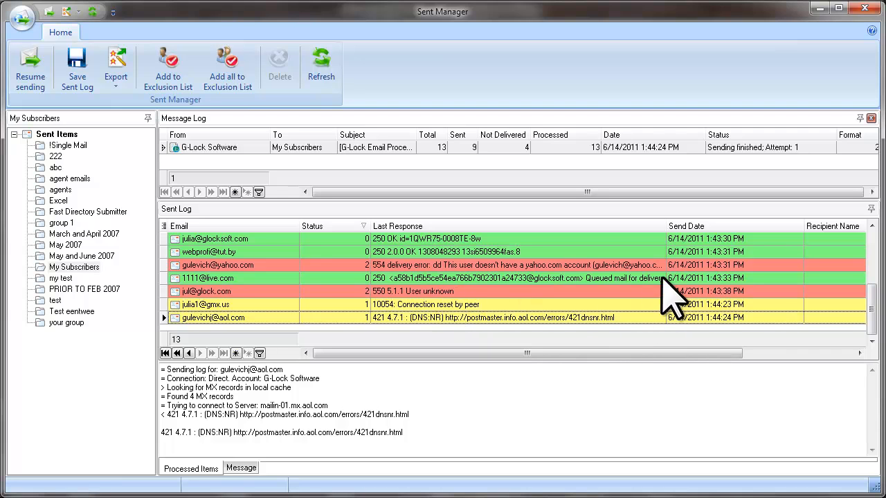
pyautogui.moveTo(713, 318)
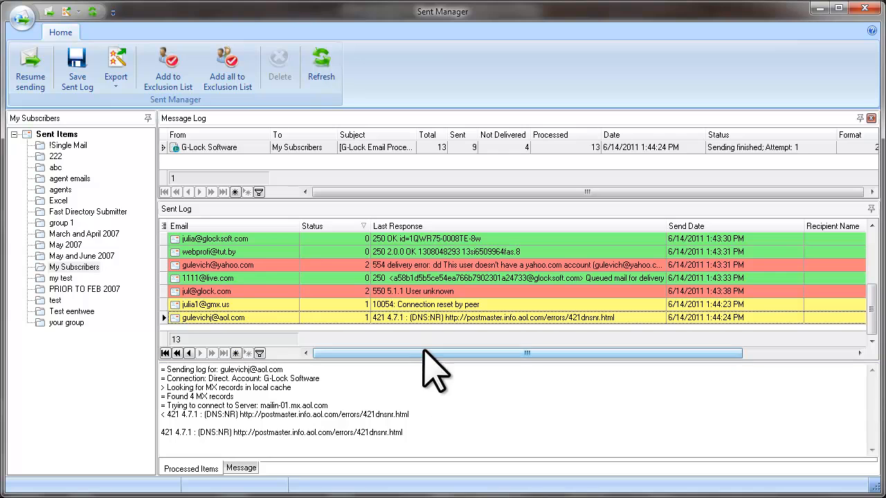
pyautogui.moveTo(270, 302)
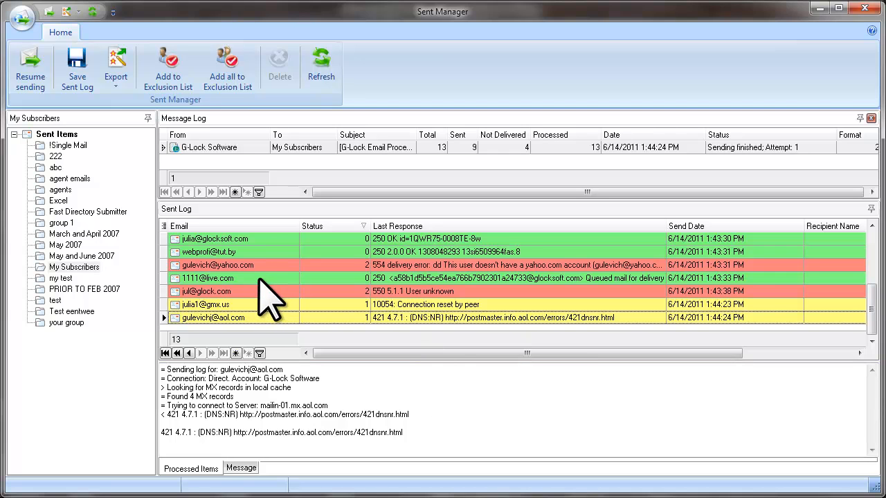
pyautogui.click(207, 277)
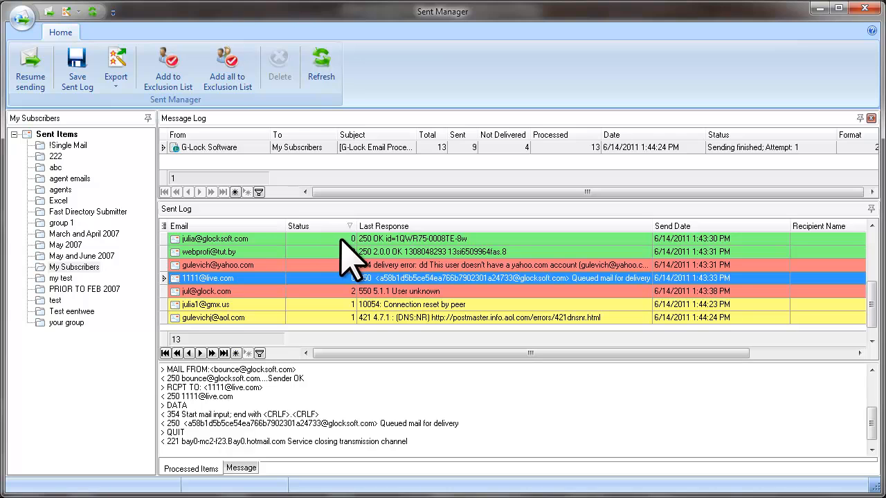
# - Filter the Status column to 2-Not Sent (permanent), then reopen the filter list
pyautogui.click(349, 226)
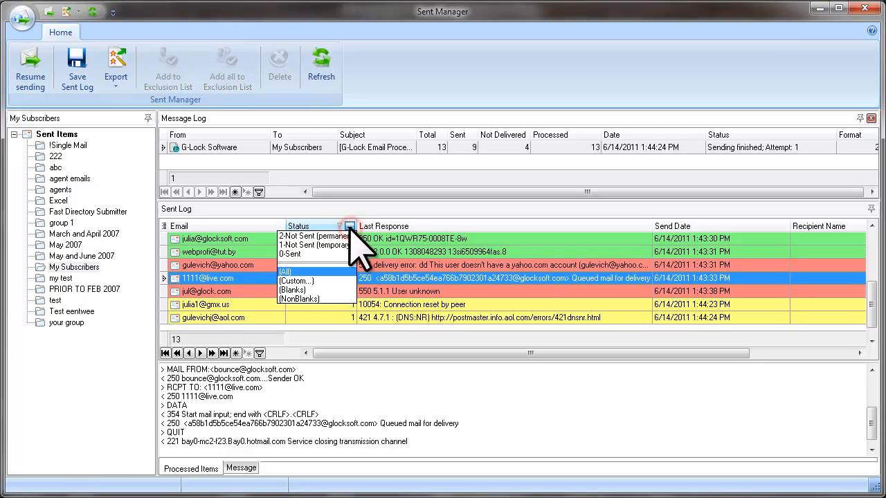
pyautogui.moveTo(355, 246)
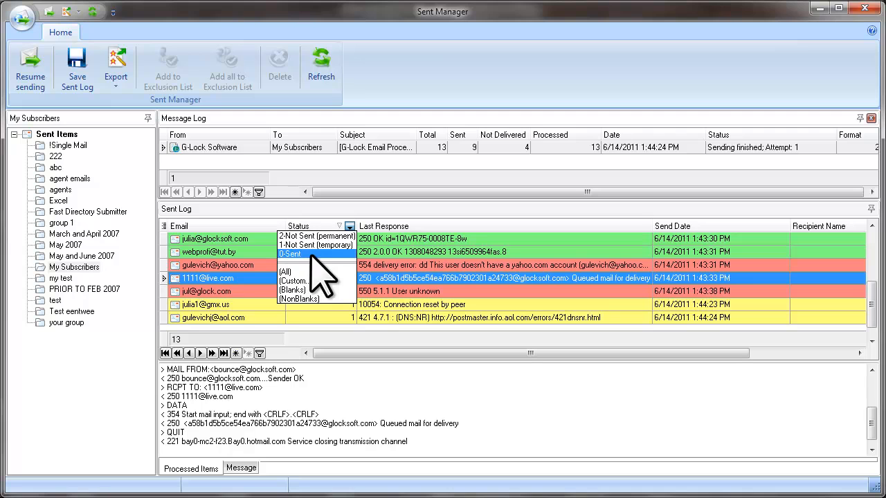
pyautogui.moveTo(317, 245)
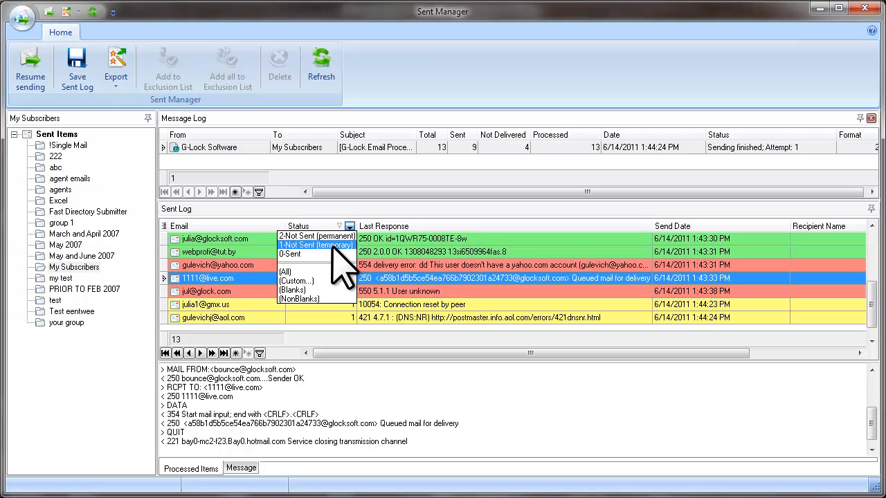
pyautogui.moveTo(325, 274)
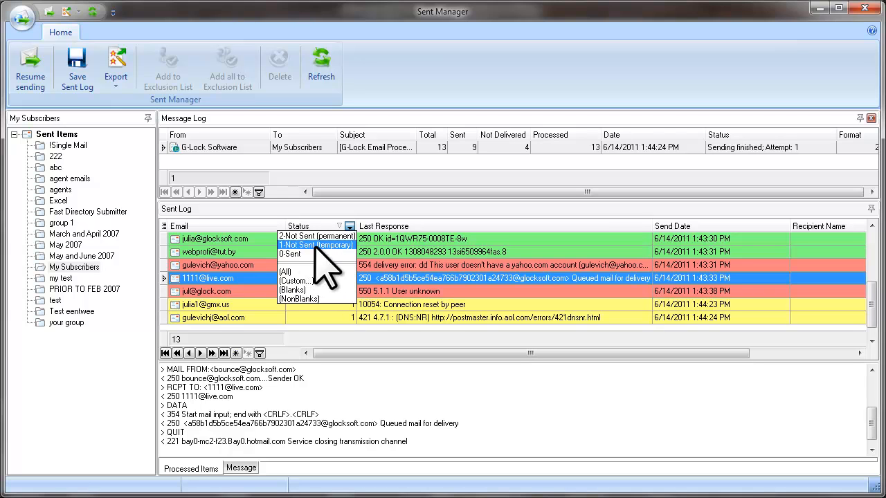
pyautogui.click(317, 236)
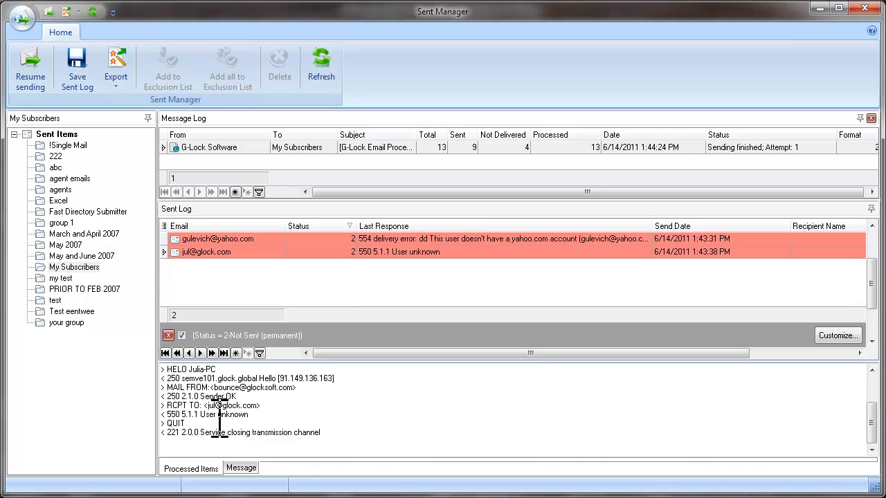
pyautogui.moveTo(364, 222)
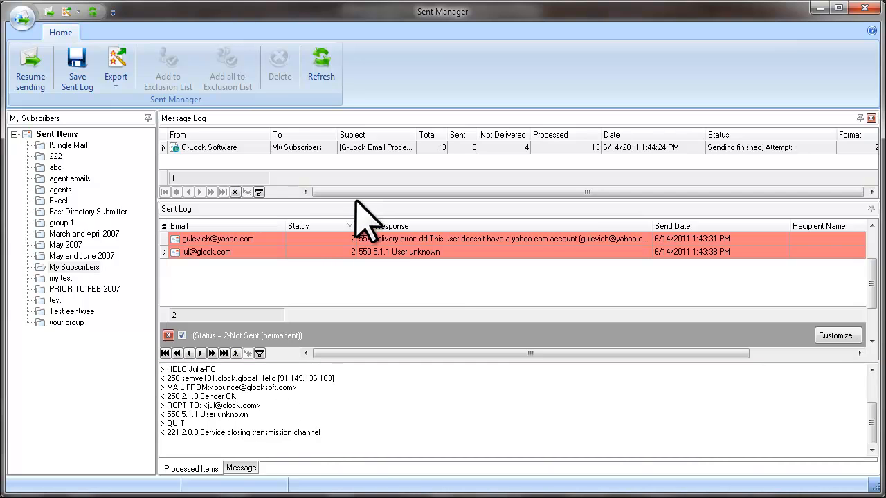
pyautogui.click(350, 226)
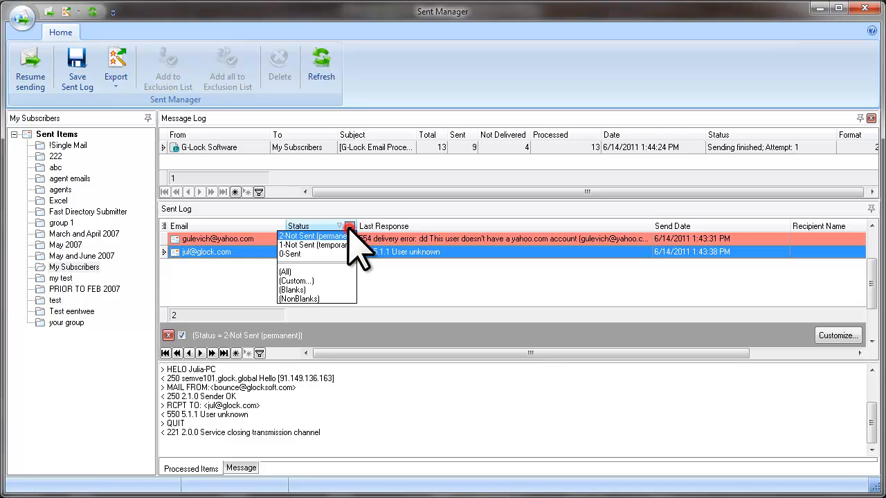
pyautogui.moveTo(332, 250)
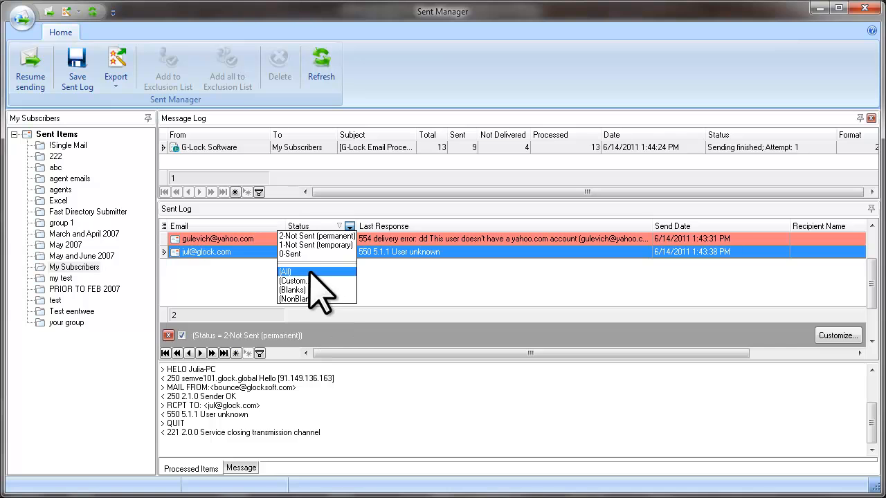
pyautogui.click(286, 271)
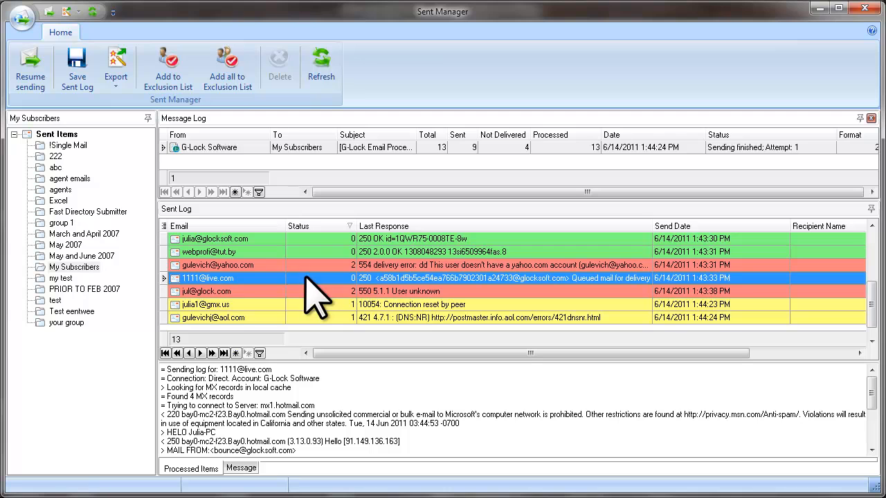
pyautogui.moveTo(339, 312)
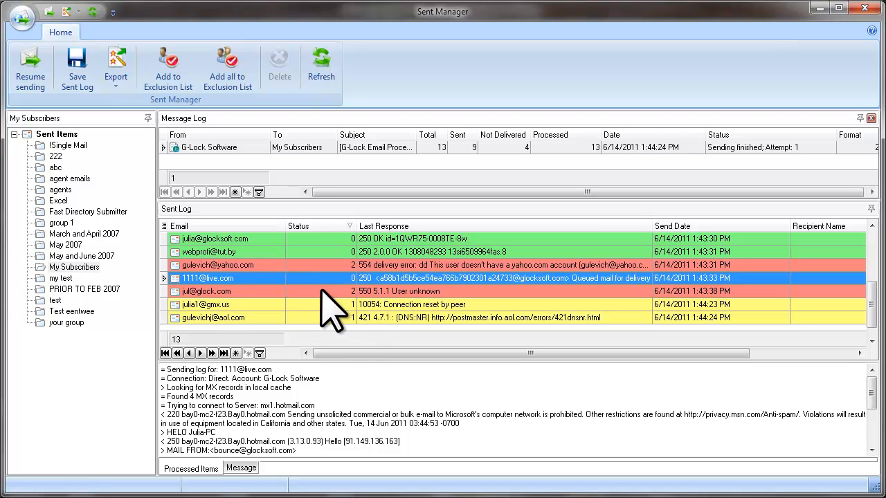
pyautogui.click(218, 265)
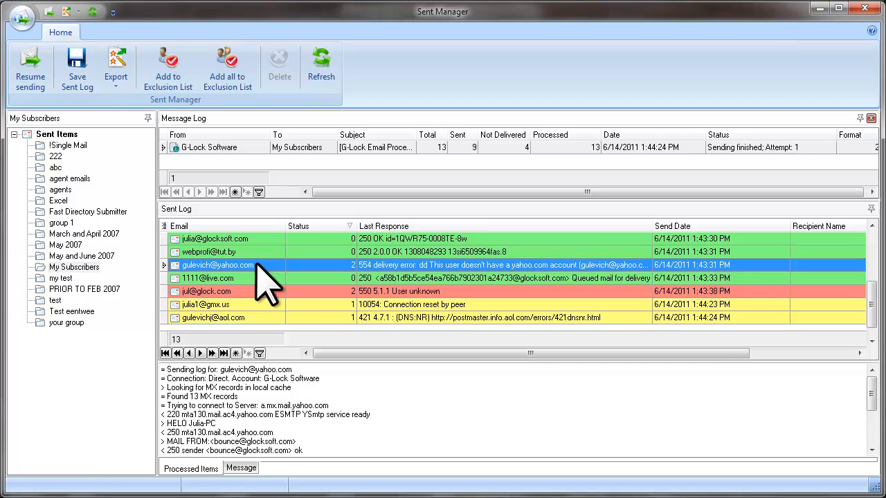
pyautogui.rightClick(218, 265)
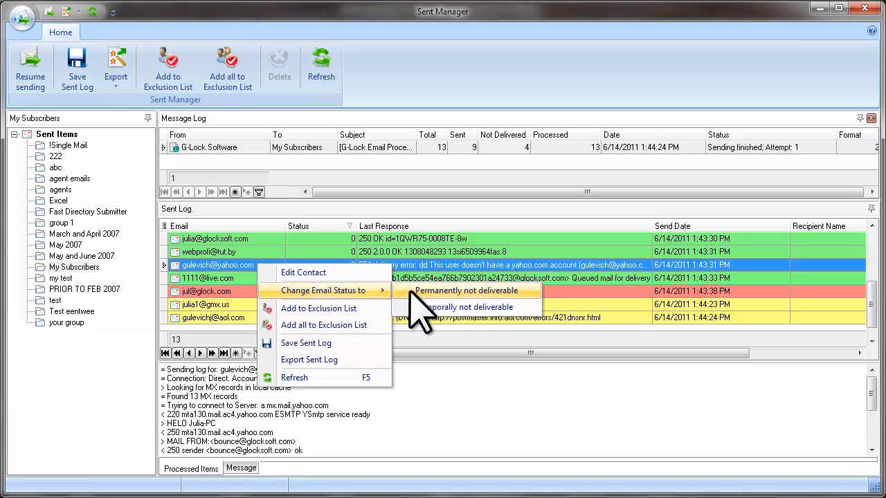
pyautogui.moveTo(468, 307)
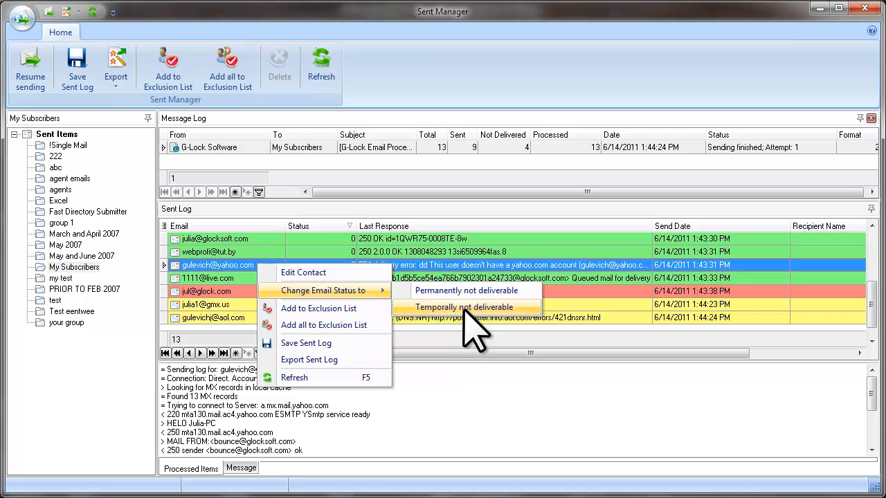
pyautogui.click(465, 307)
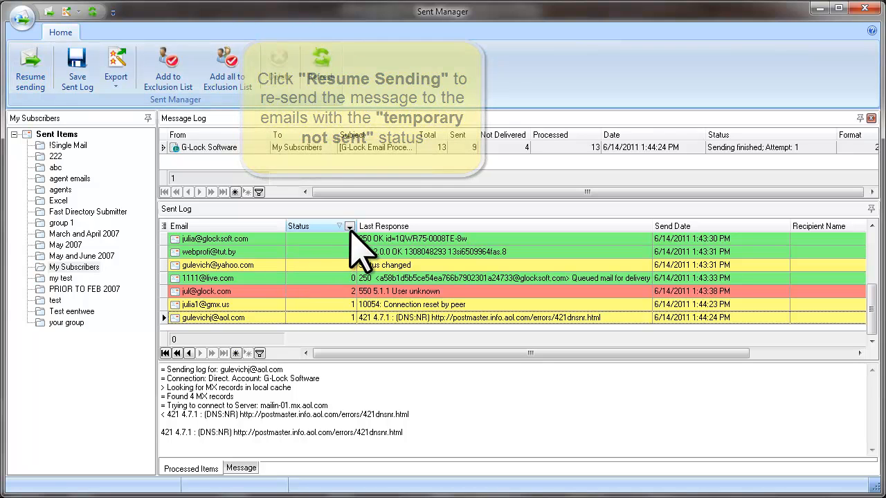
# - Open the sent log's Status filter value list
pyautogui.click(349, 226)
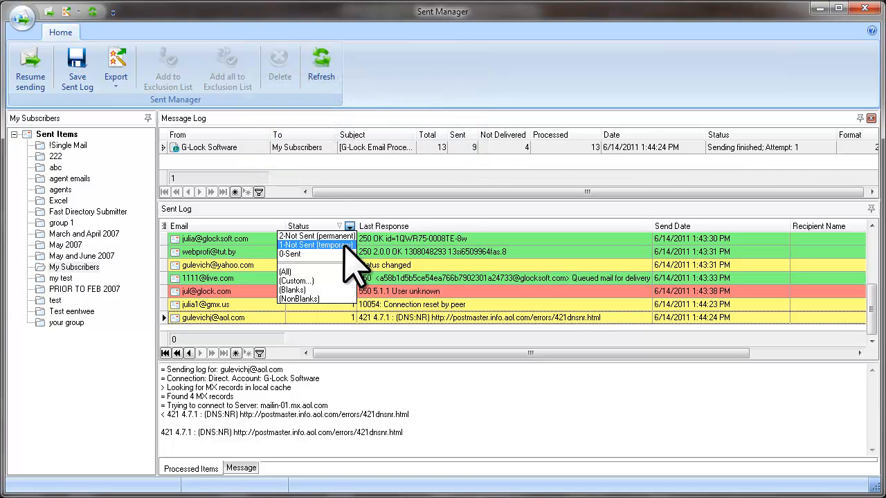
pyautogui.moveTo(339, 277)
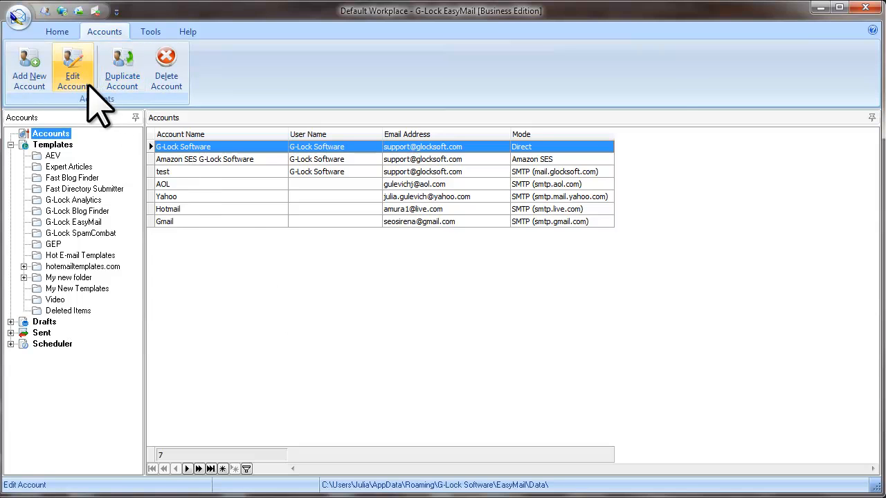
# - Set the G-Lock Software account's delivery mode to Send via ISP SMTP server
pyautogui.click(72, 66)
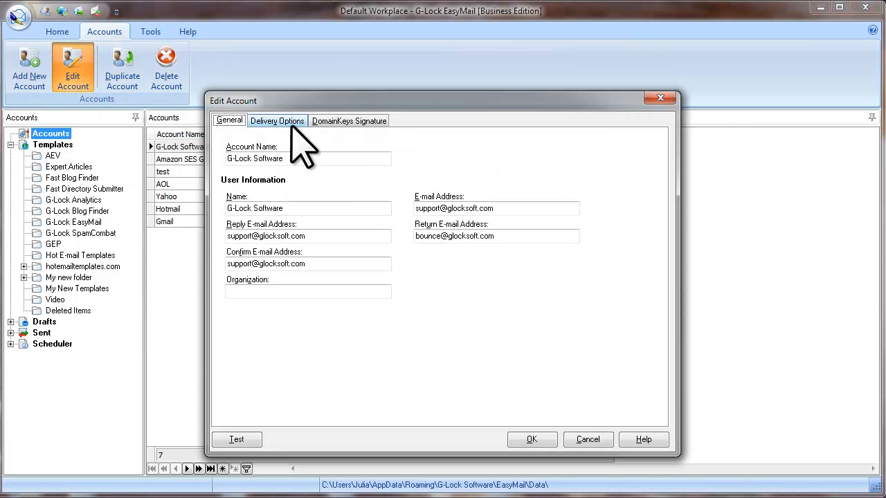
pyautogui.click(277, 120)
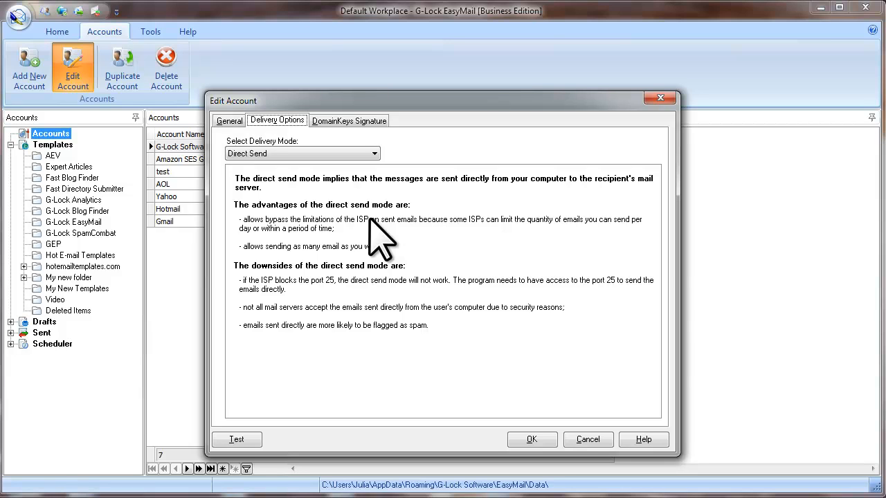
pyautogui.moveTo(261, 193)
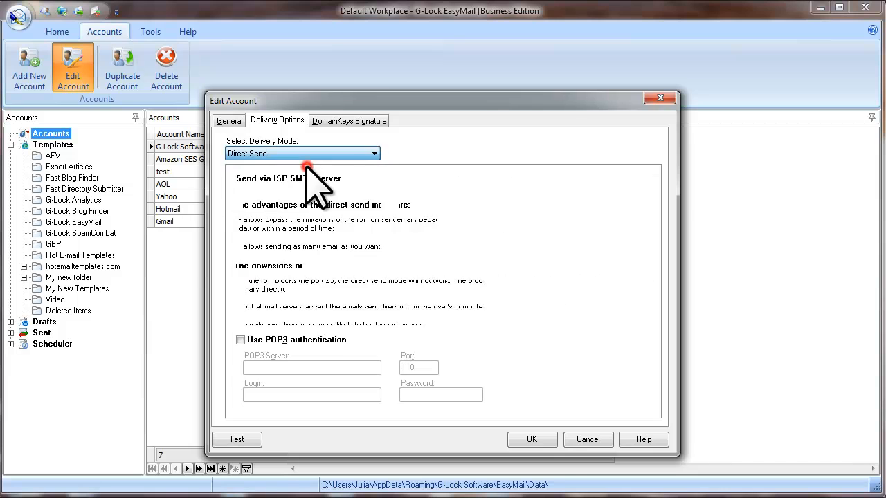
pyautogui.click(531, 440)
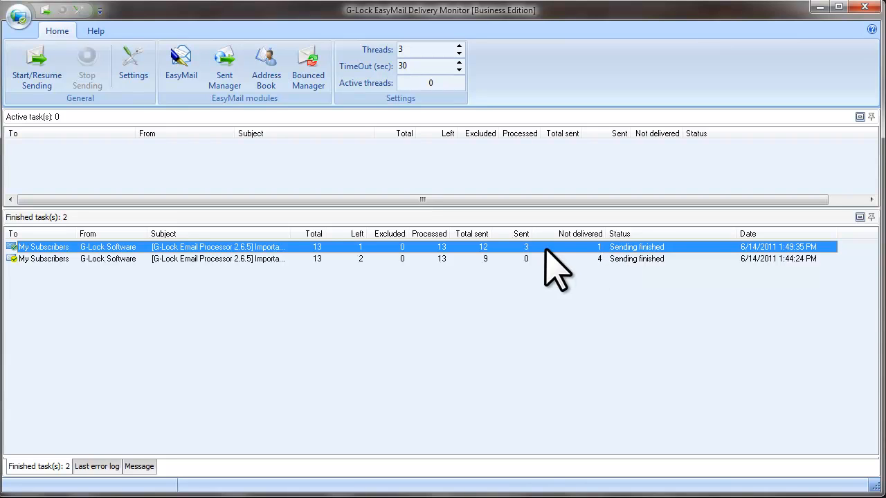
pyautogui.moveTo(592, 270)
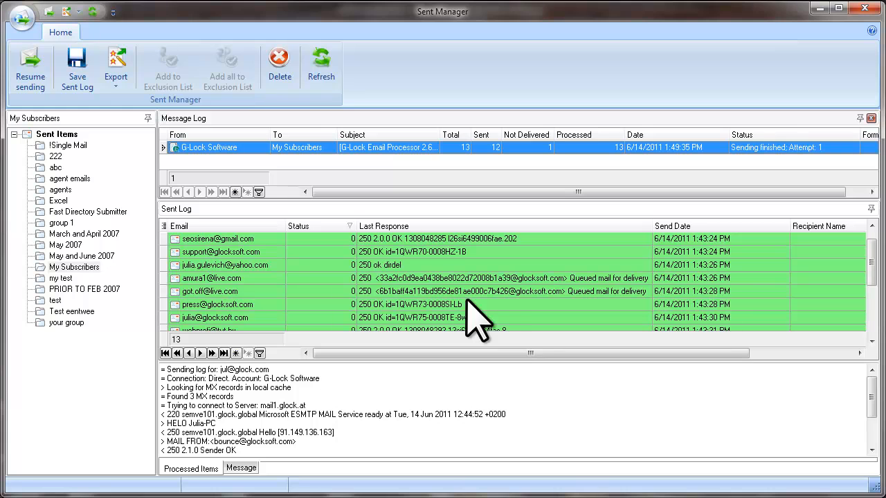
pyautogui.moveTo(539, 326)
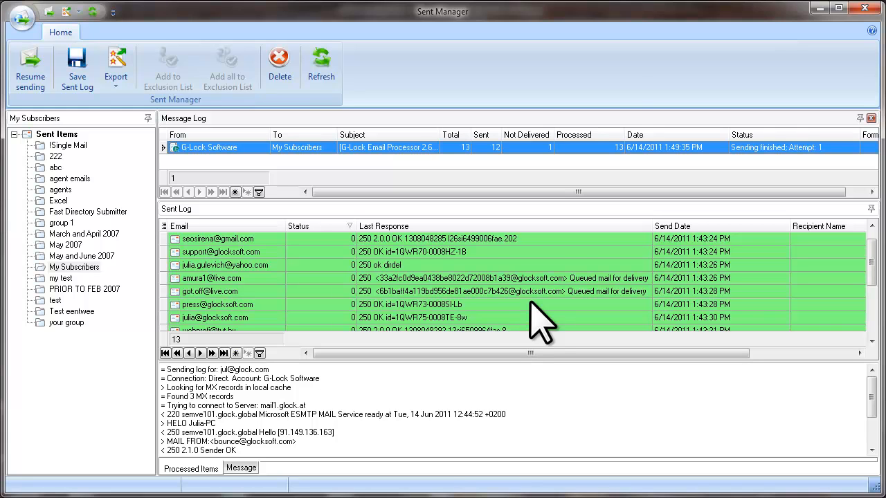
pyautogui.moveTo(484, 318)
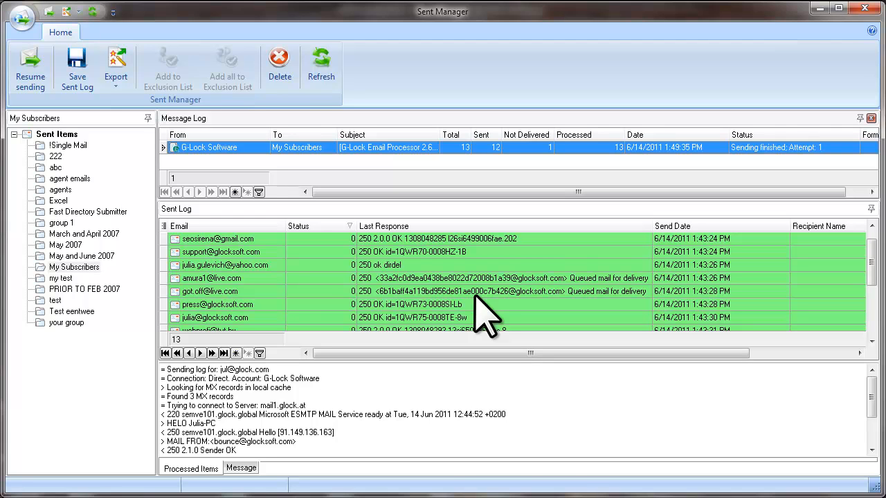
# - View a delivered recipient's transcript, then filter Status to 0 (Sent)
pyautogui.click(224, 265)
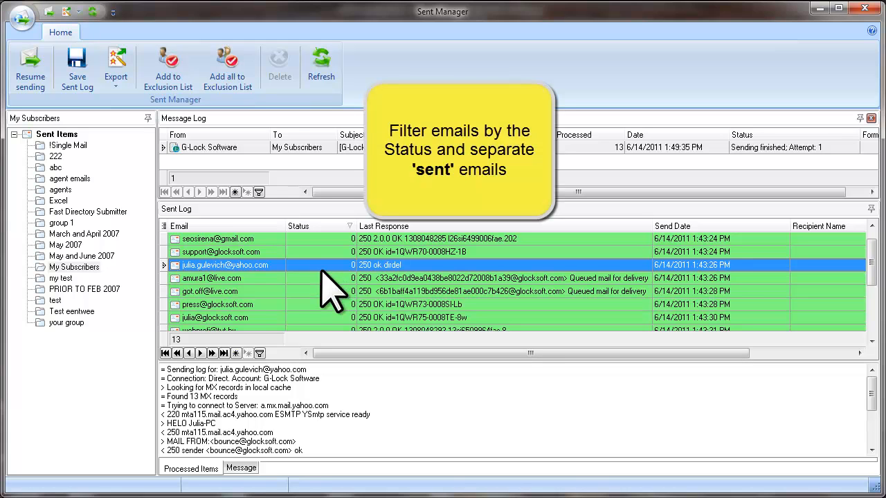
pyautogui.moveTo(353, 301)
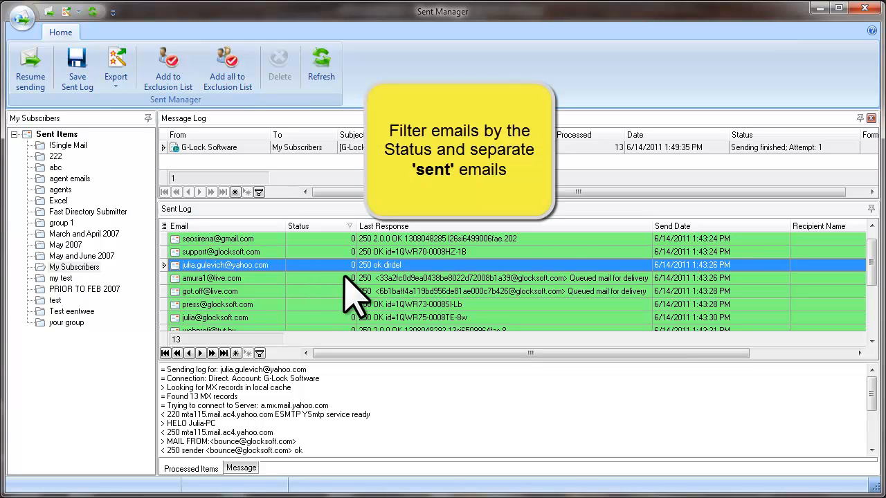
pyautogui.click(350, 225)
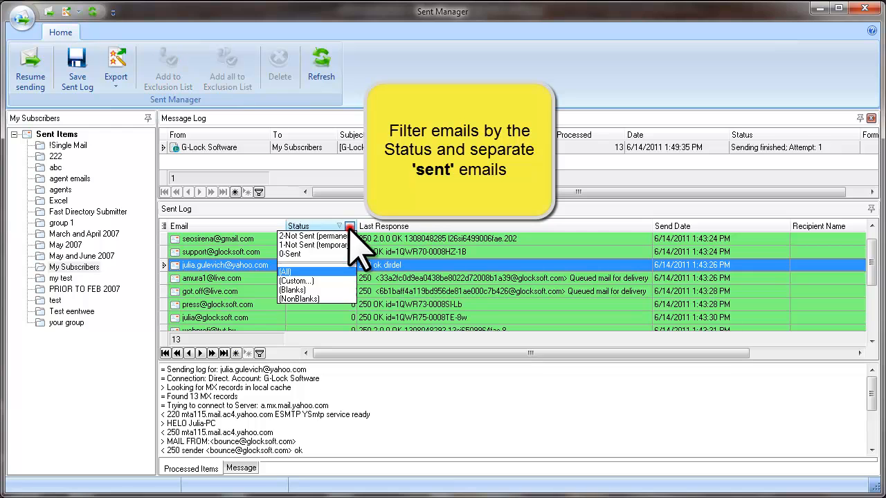
pyautogui.click(292, 254)
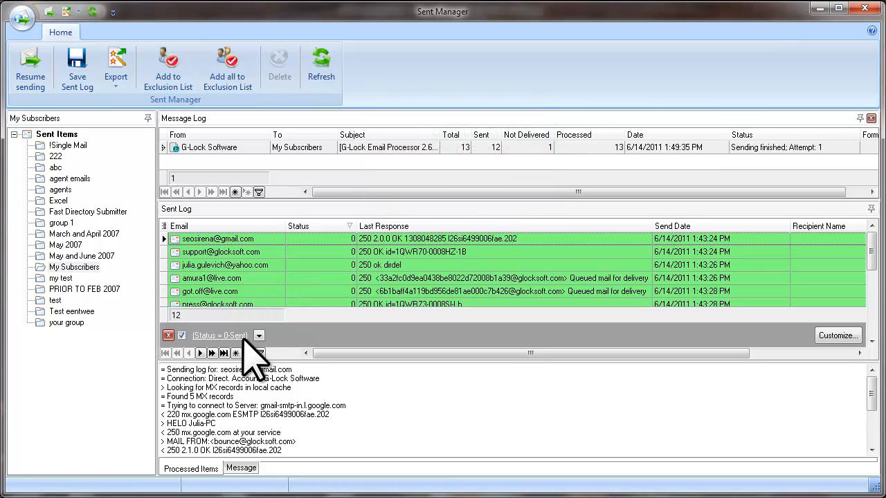
pyautogui.moveTo(280, 287)
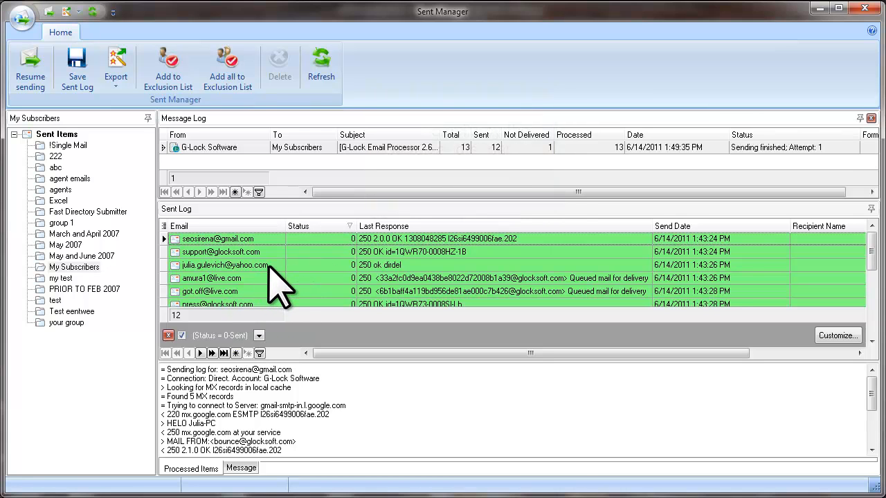
# - Add all 12 filtered sent addresses to the Exclusion List
pyautogui.rightClick(225, 265)
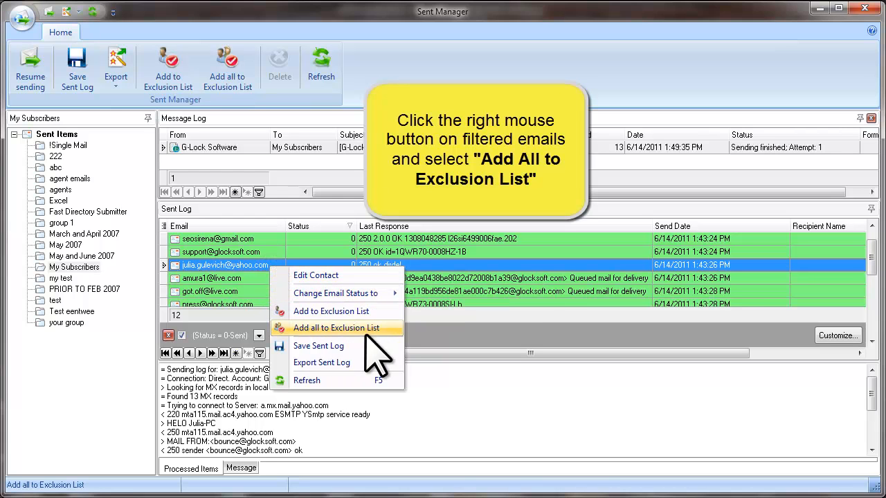
pyautogui.click(337, 327)
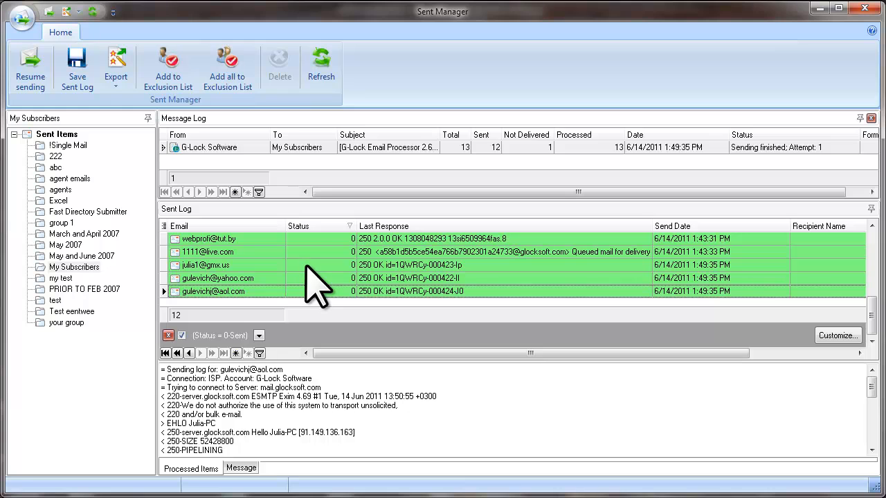
pyautogui.moveTo(319, 287)
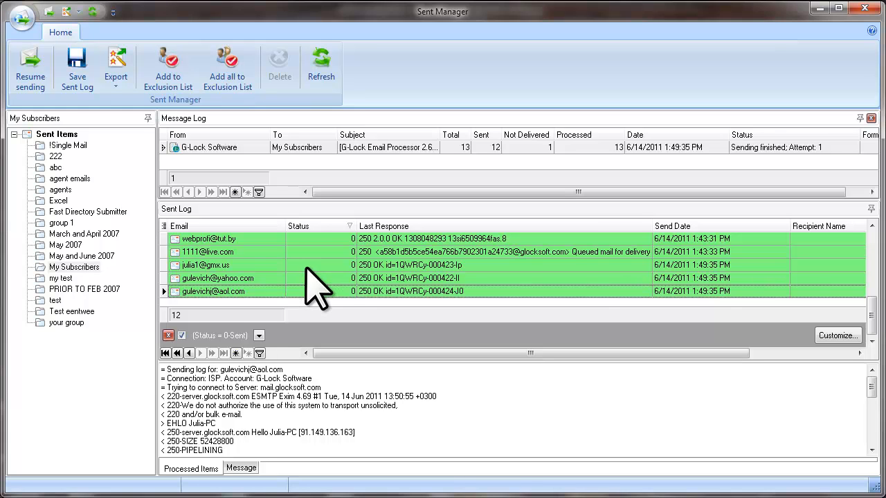
pyautogui.moveTo(346, 301)
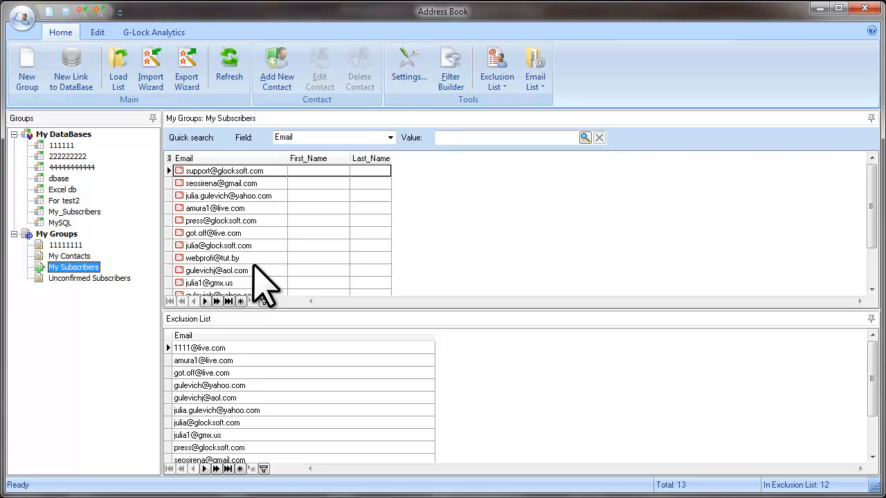
pyautogui.click(205, 423)
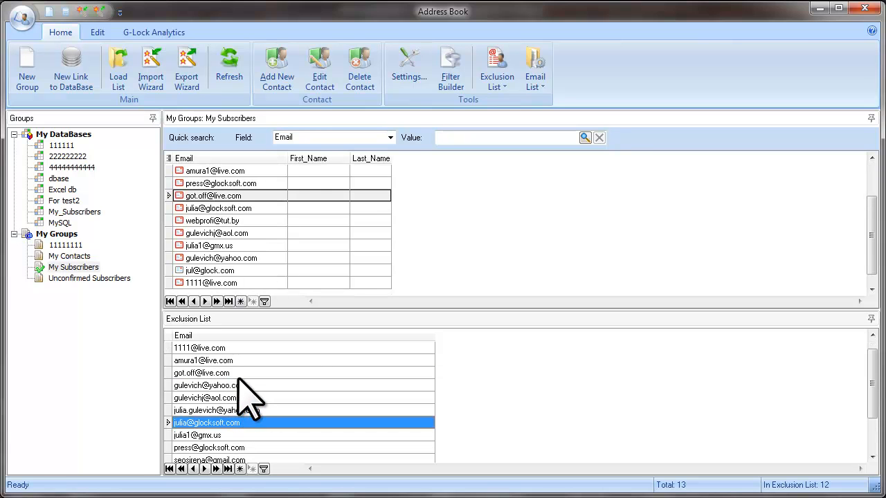
pyautogui.click(201, 372)
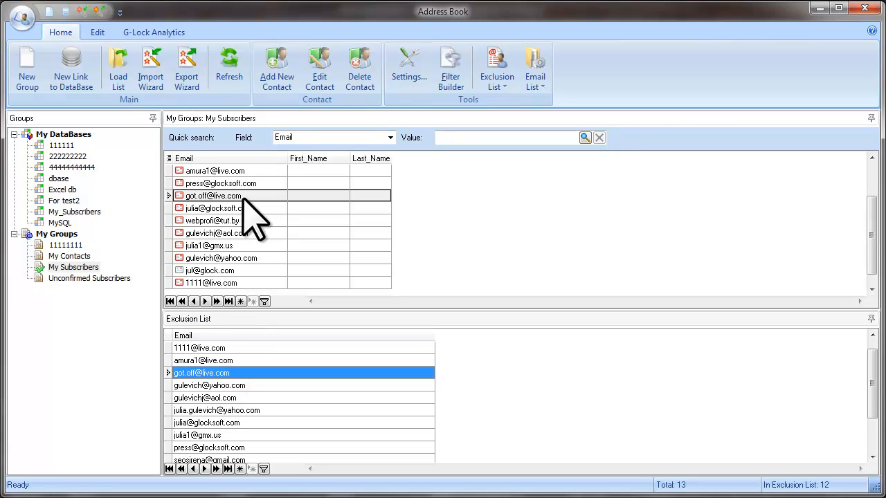
pyautogui.moveTo(846, 182)
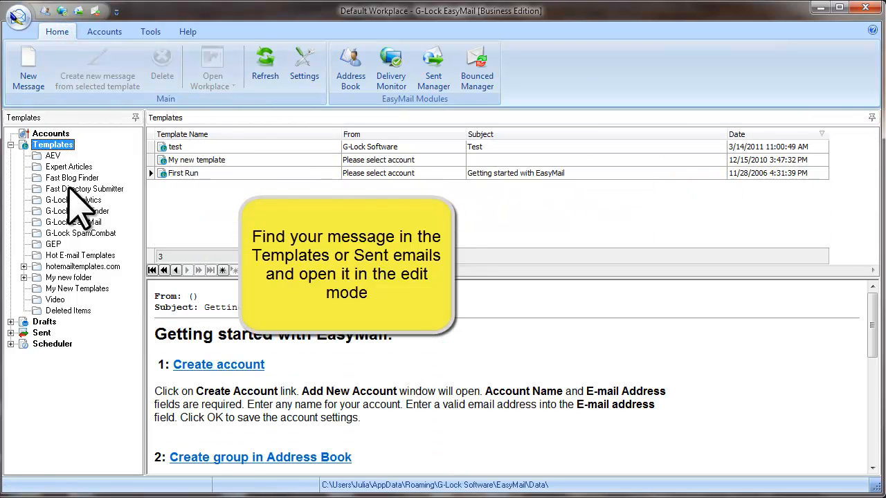
# - Send GEP v2.6.5 from Amazon SES G-Lock Software to My Subscribers, manual delivery
pyautogui.click(53, 244)
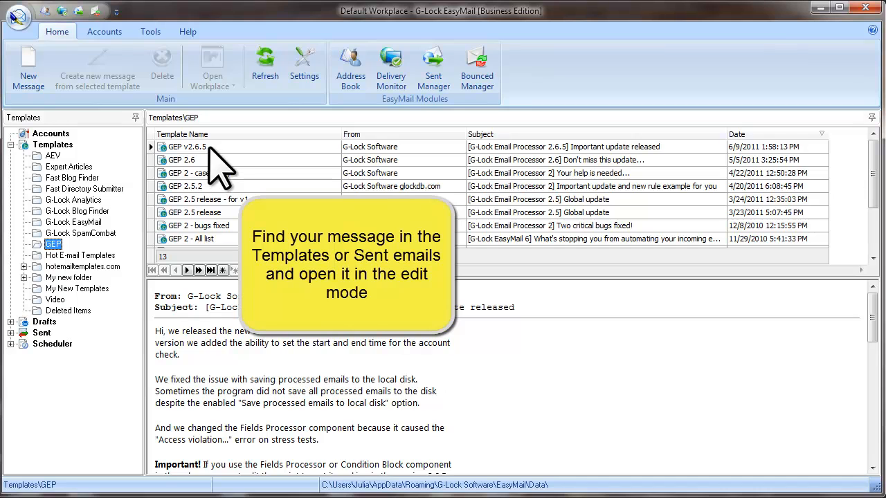
pyautogui.doubleClick(187, 147)
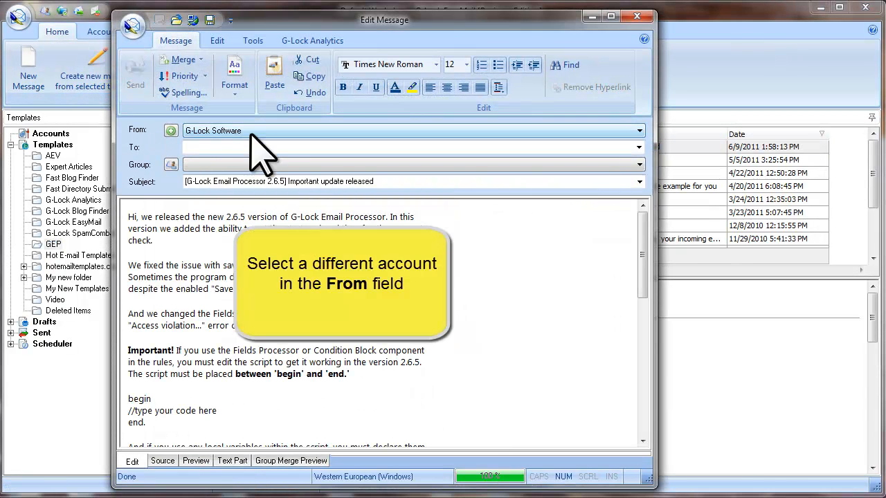
pyautogui.click(639, 130)
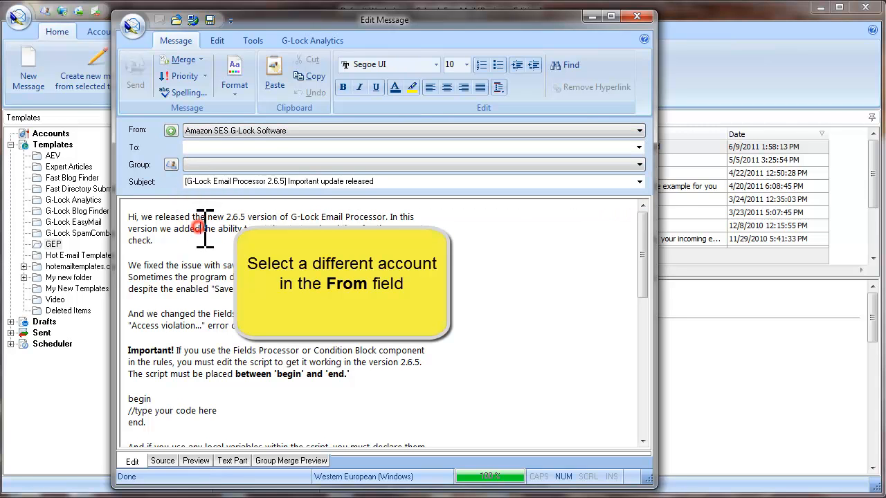
pyautogui.click(638, 164)
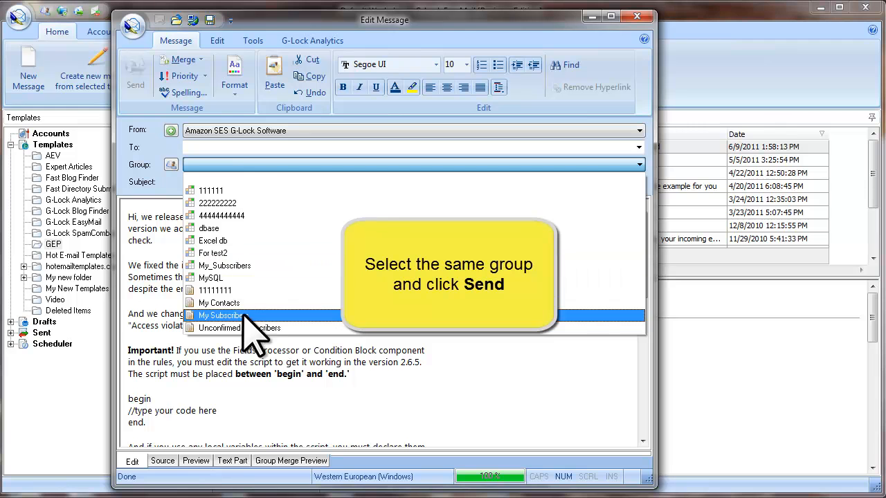
pyautogui.click(220, 316)
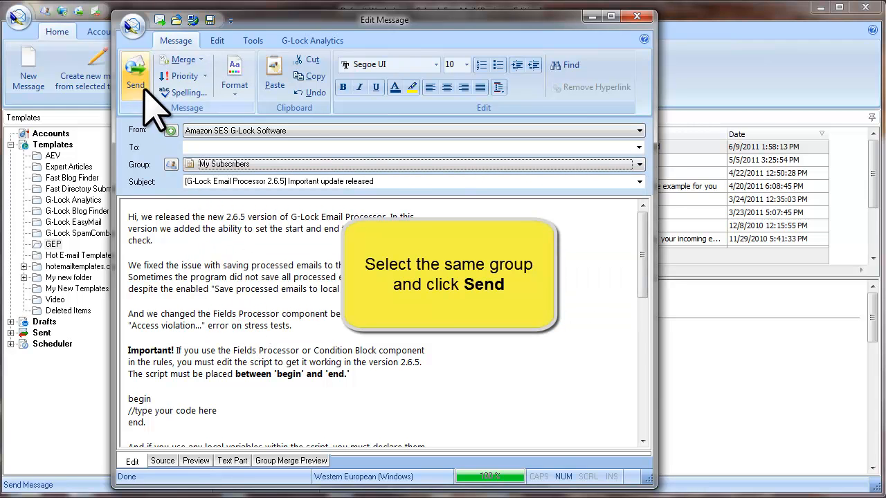
pyautogui.click(135, 69)
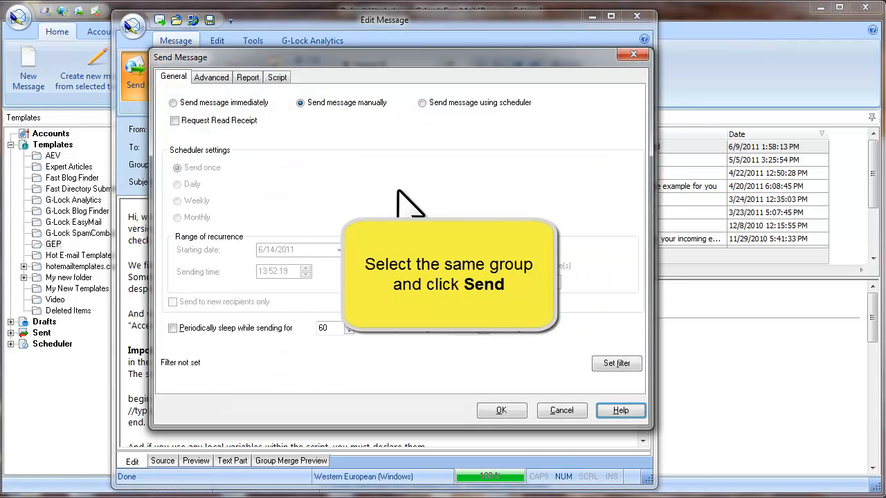
pyautogui.click(501, 410)
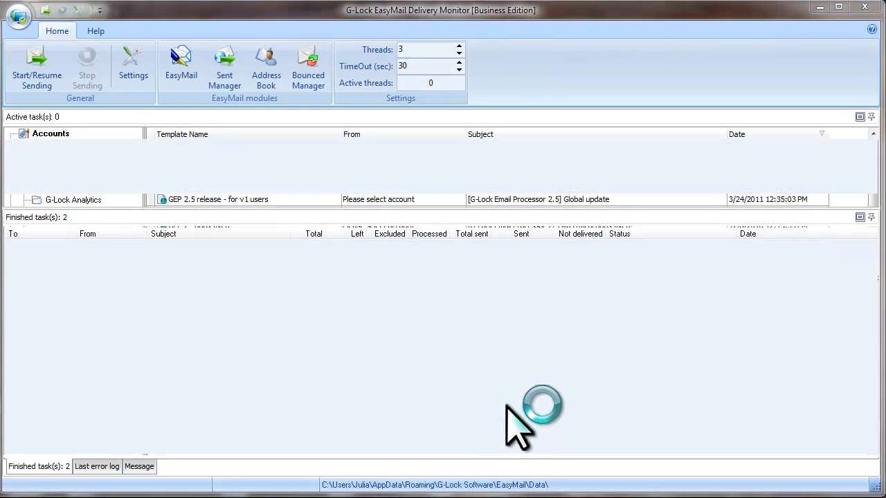
# - Send the queued Amazon SES update, skipping 12 excluded addresses and sending to 1
pyautogui.click(37, 66)
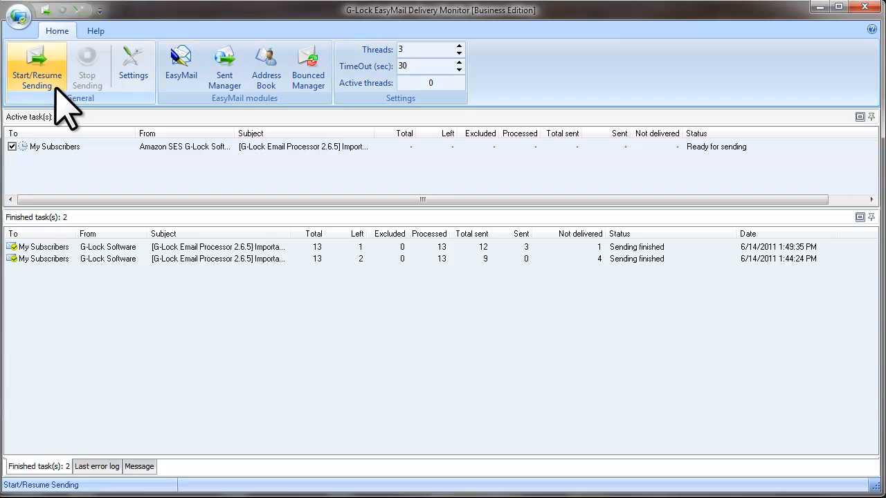
pyautogui.click(37, 66)
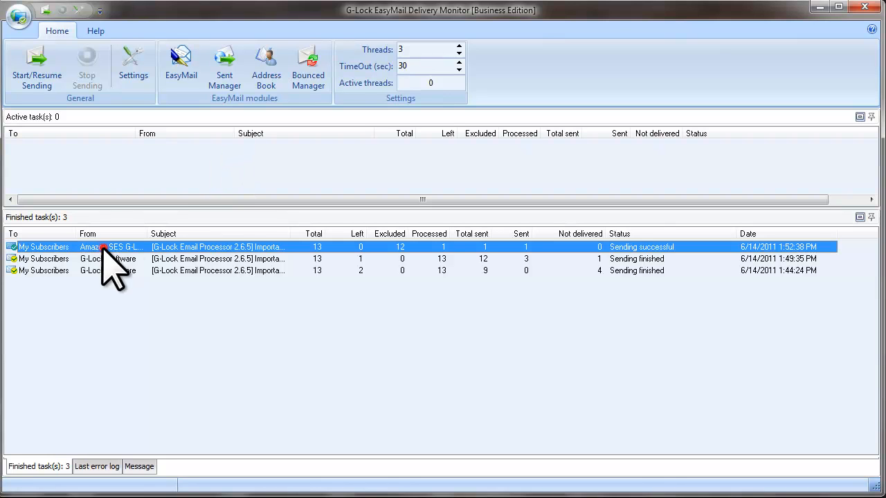
pyautogui.moveTo(554, 277)
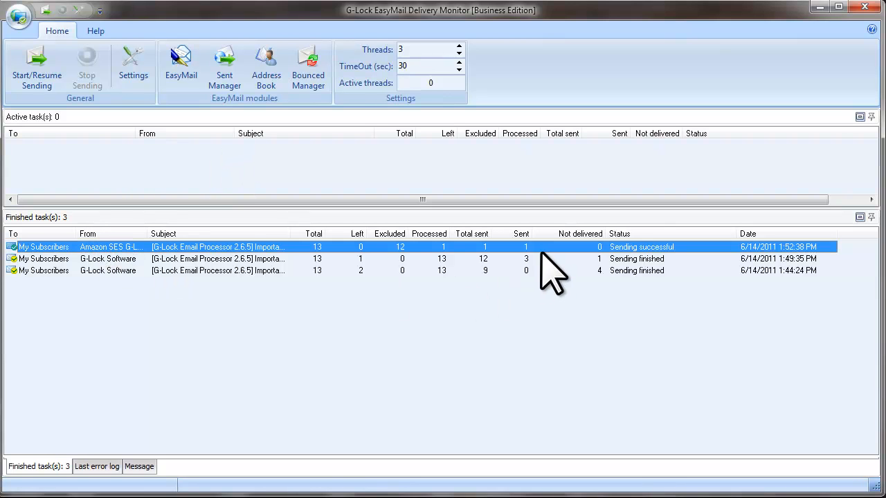
pyautogui.moveTo(589, 270)
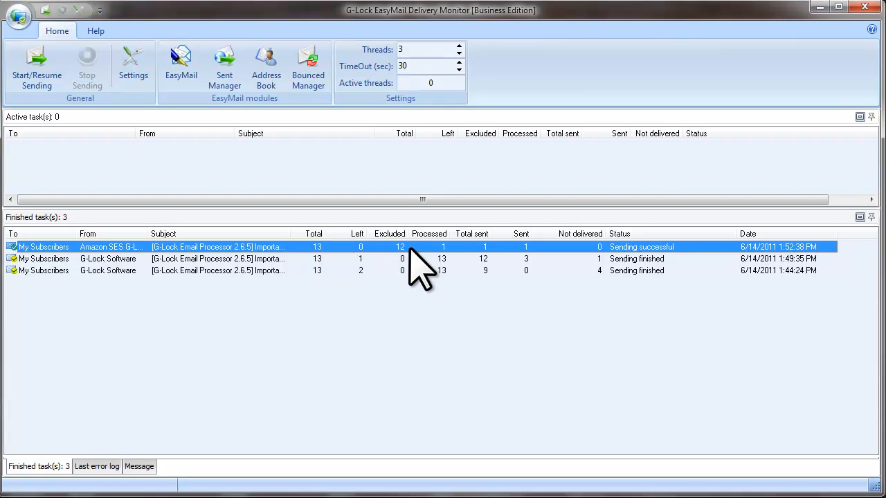
pyautogui.moveTo(415, 266)
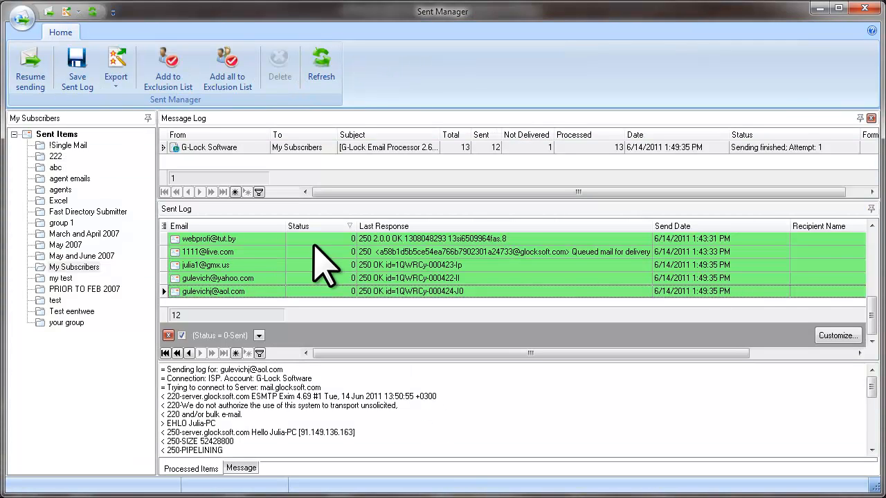
pyautogui.moveTo(132, 145)
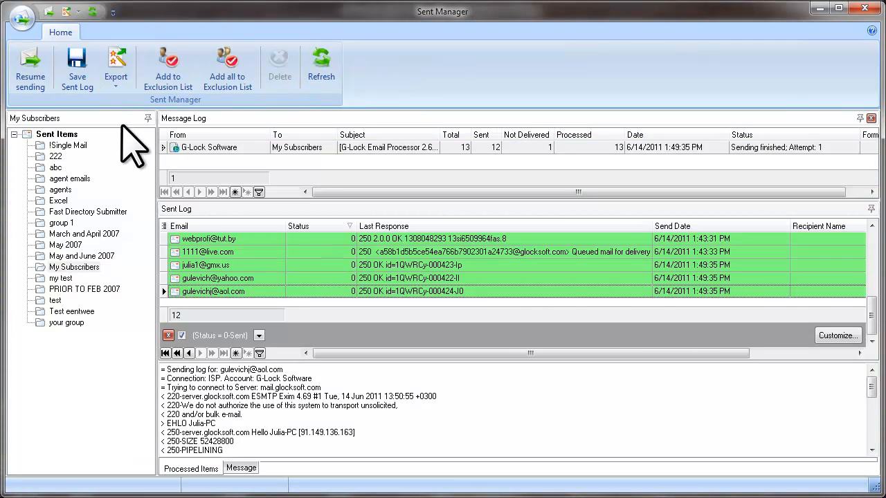
pyautogui.moveTo(242, 284)
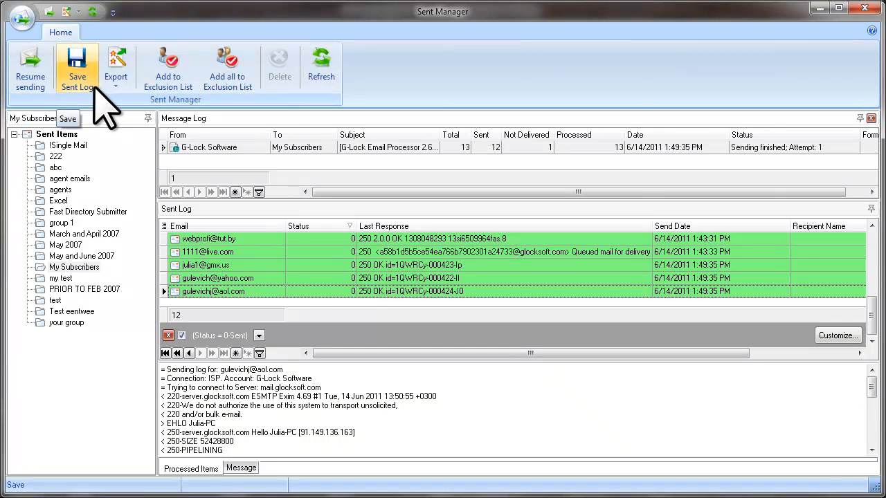
# - Save the filtered sent log to the Desktop as sent.txt
pyautogui.click(77, 66)
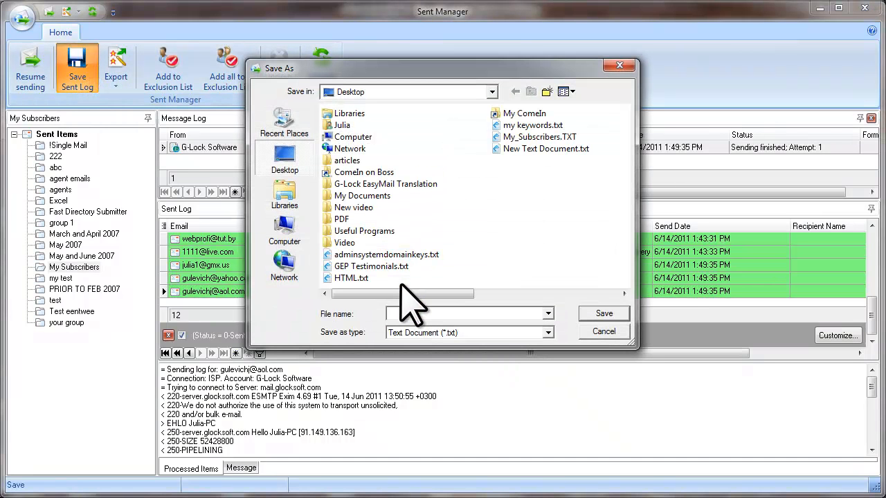
pyautogui.write('sen')
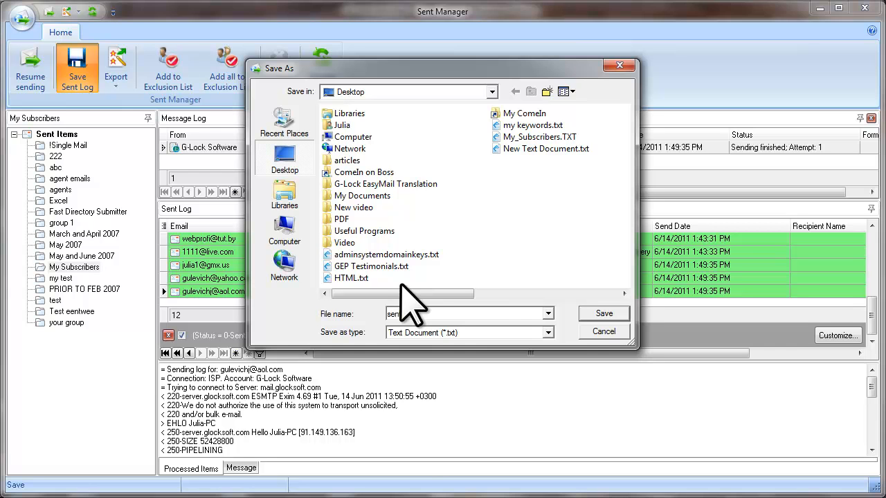
pyautogui.click(603, 331)
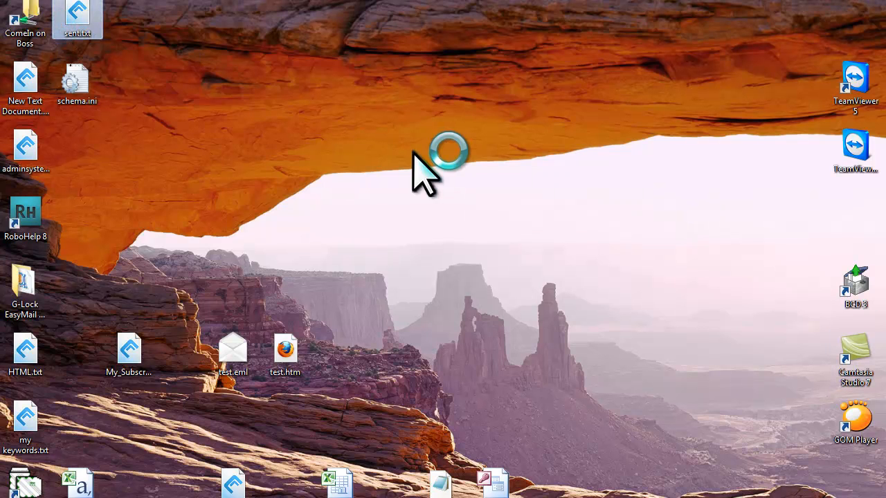
# - Return to Sent Manager and show the Export options for the message and sent logs
pyautogui.doubleClick(77, 14)
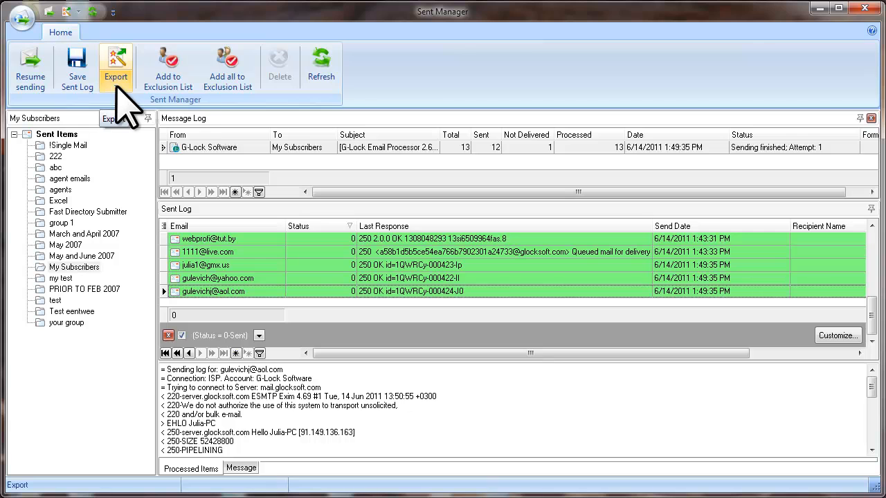
pyautogui.click(116, 66)
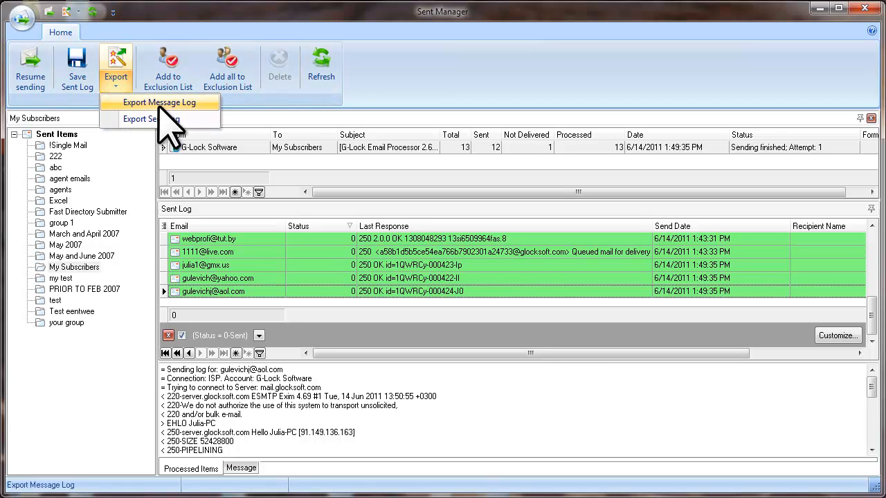
pyautogui.moveTo(151, 119)
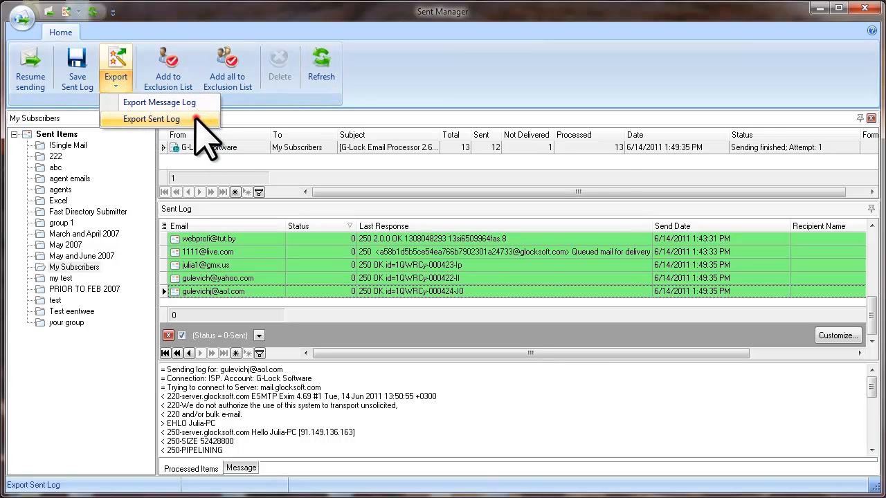